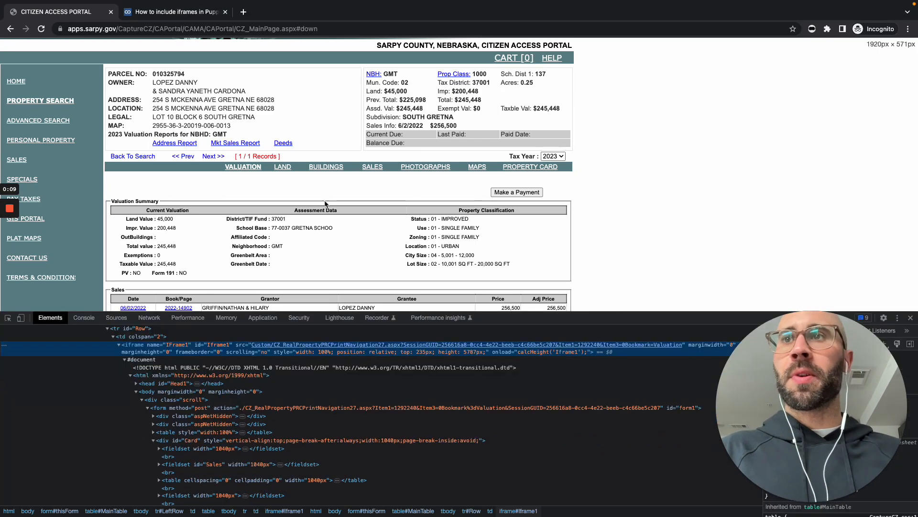
Scroll the parcel page down to the sales tables and inspect the nested Iframe1 element.
scroll("down", 3)
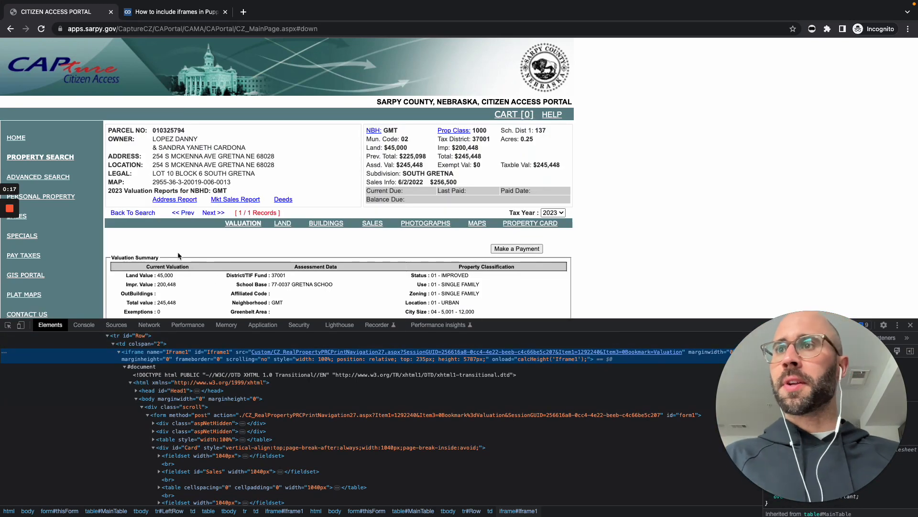
scroll("down", 3)
type("#iframe1")
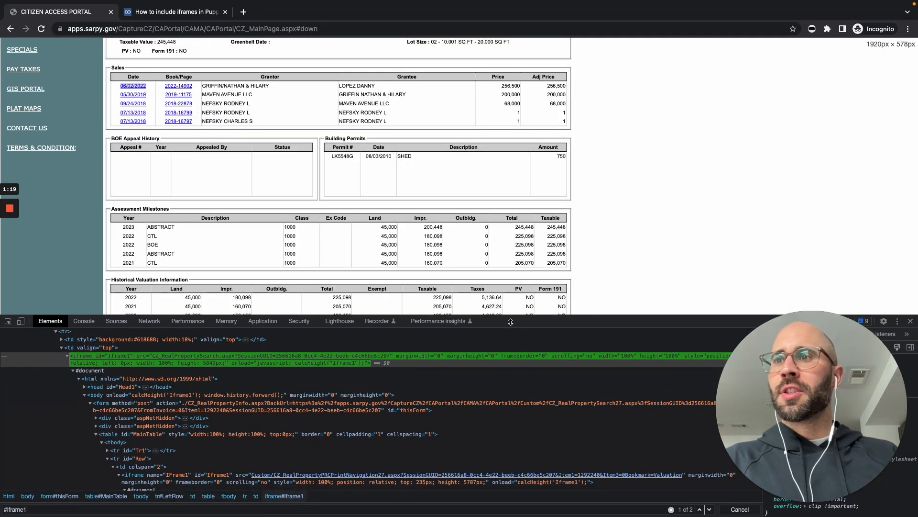
left_click(168, 12)
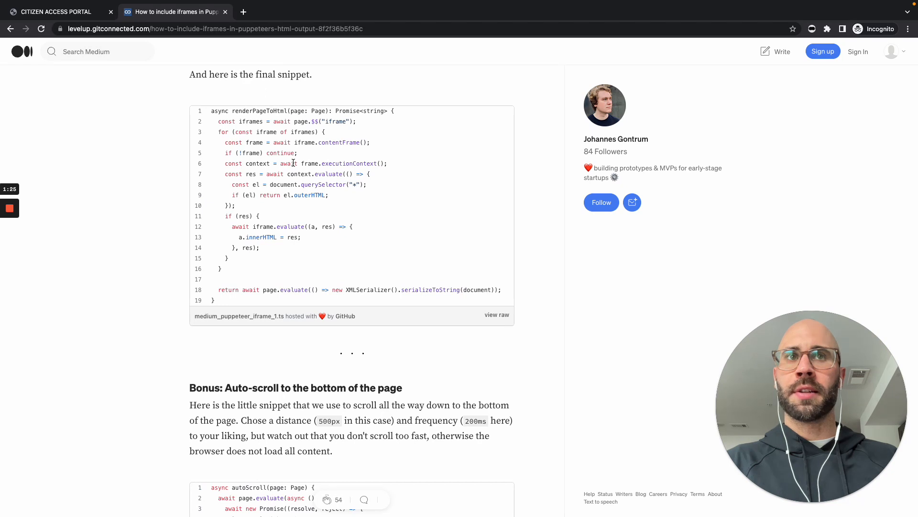
mouse_move(312, 246)
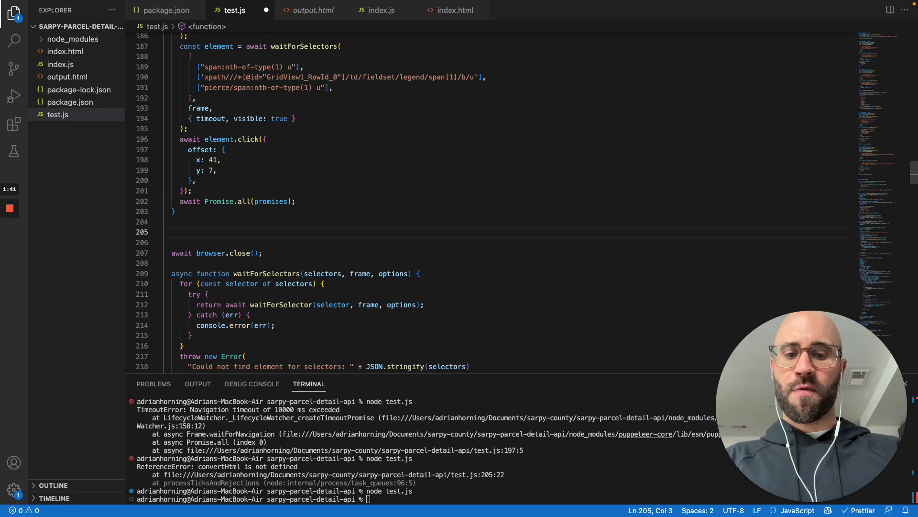
Add const html = await page.content(); and fs.writeFileSync("output.html", html); above browser.close().
type("const html = await getHTML(page);")
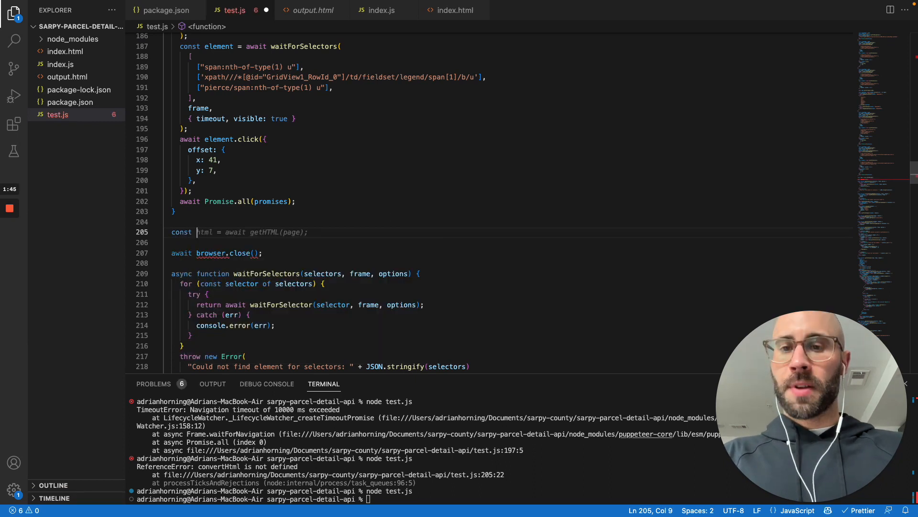
type("html")
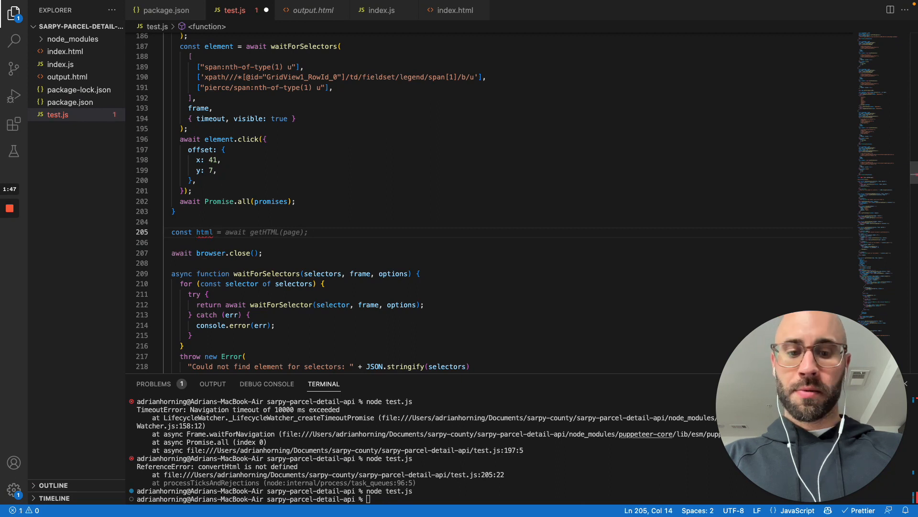
type("pag")
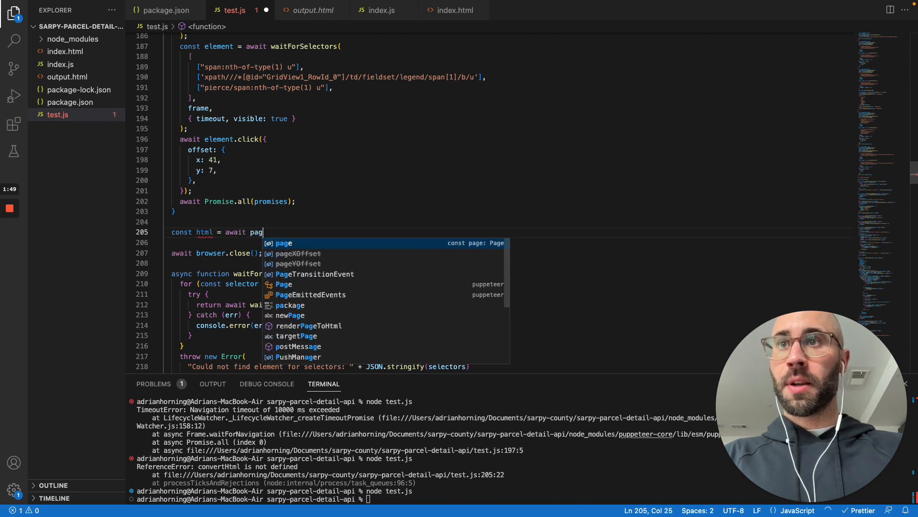
type("e.content();")
type("fs.")
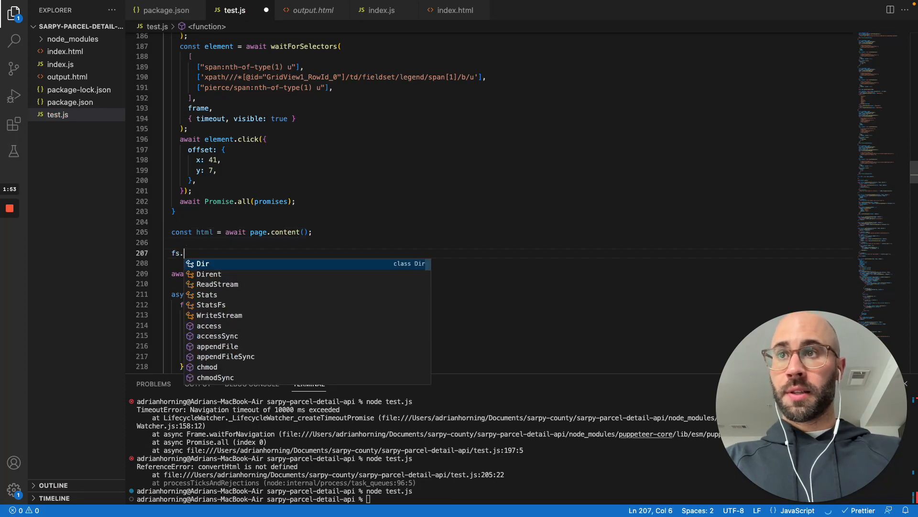
type("writeFileSync")
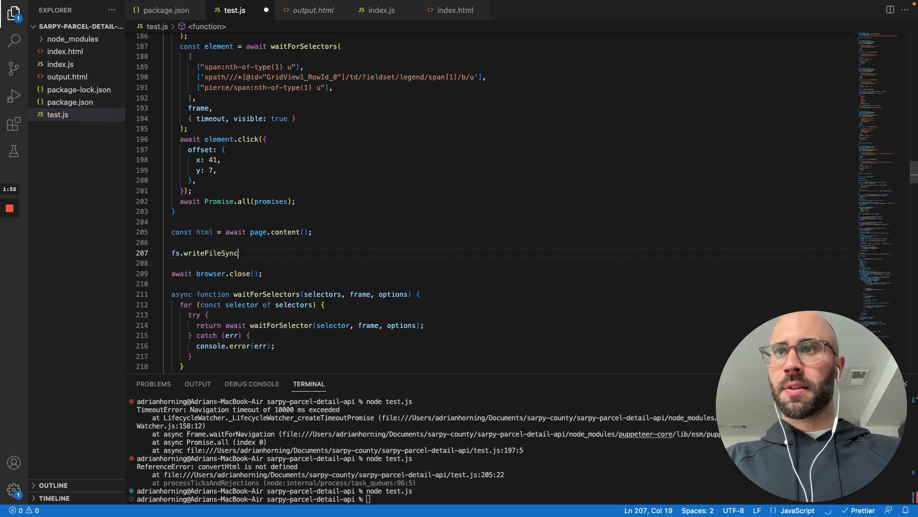
type("(\"output.html\", html);")
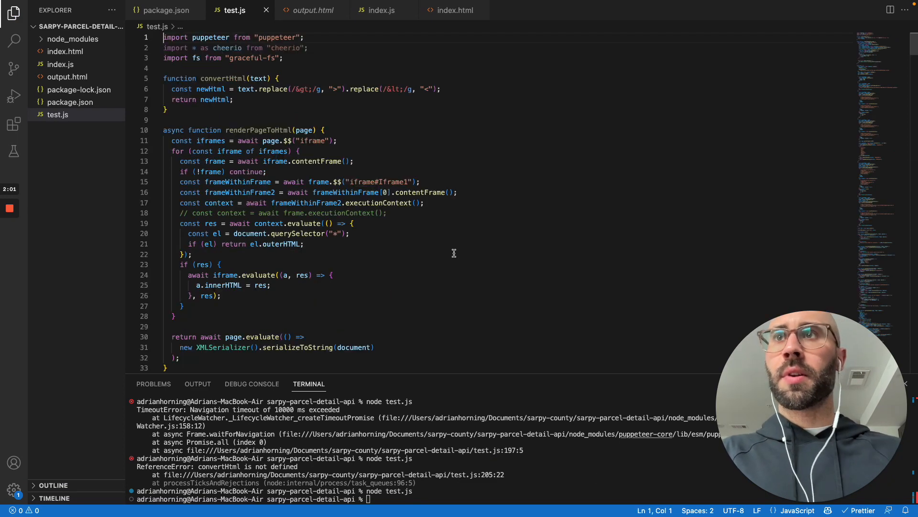
Change puppeteer.launch to headless: "new" and rerun node test.js.
scroll("down", 3)
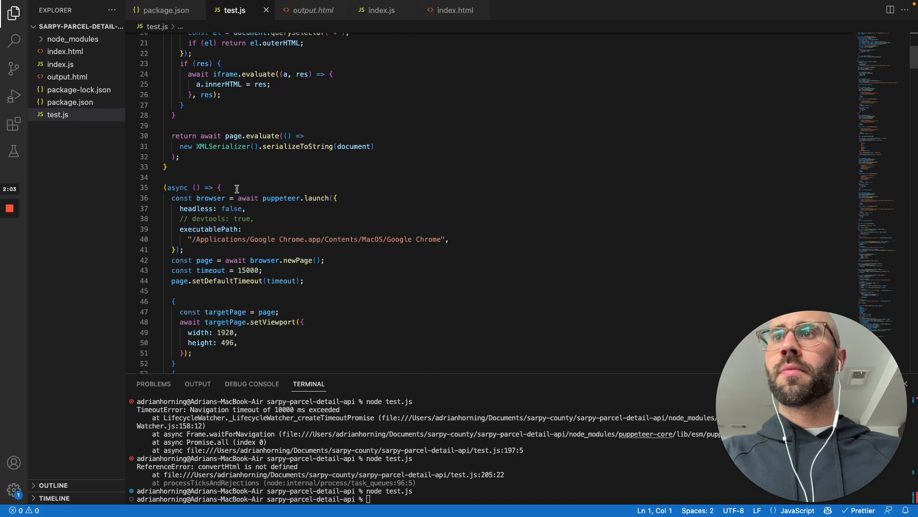
type("'t")
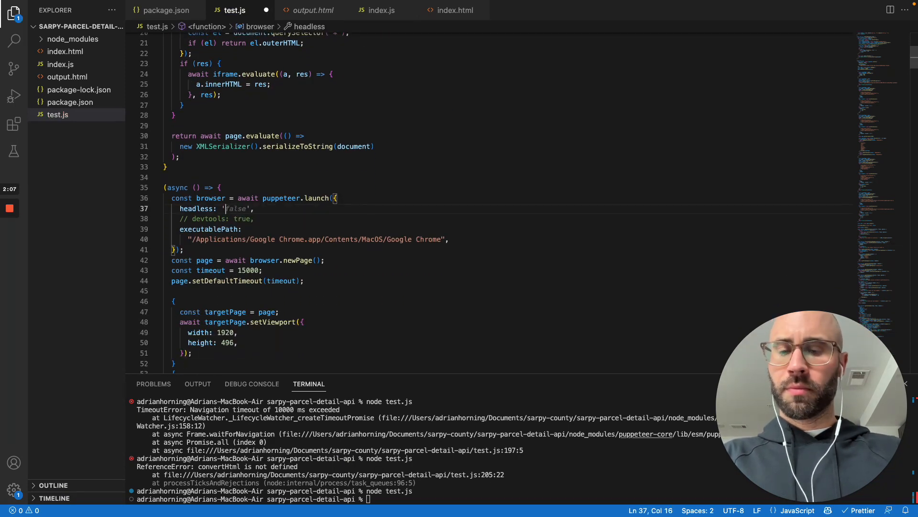
type("\"new\"")
left_click(427, 498)
type("node test.js")
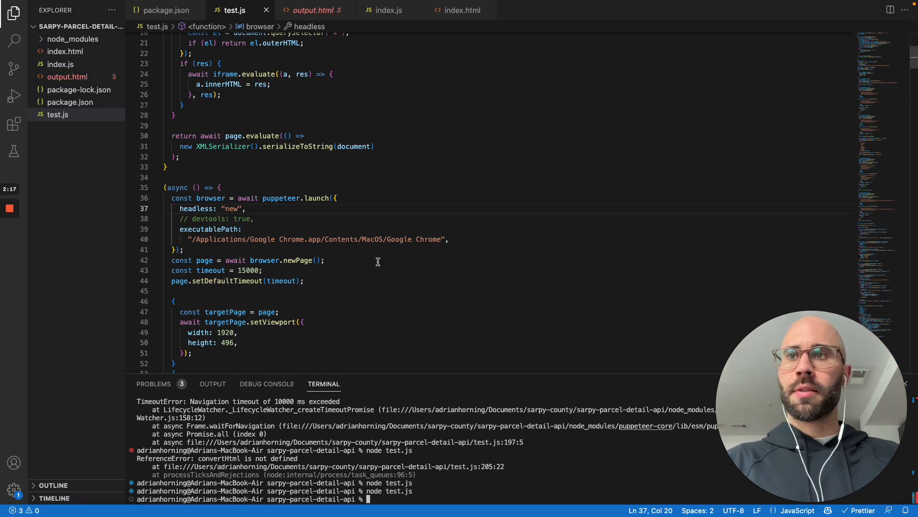
left_click(347, 260)
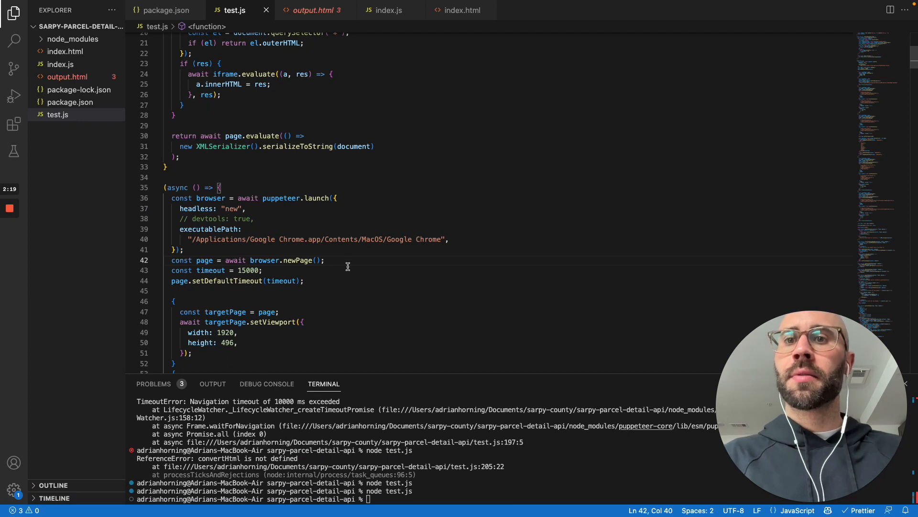
left_click(428, 288)
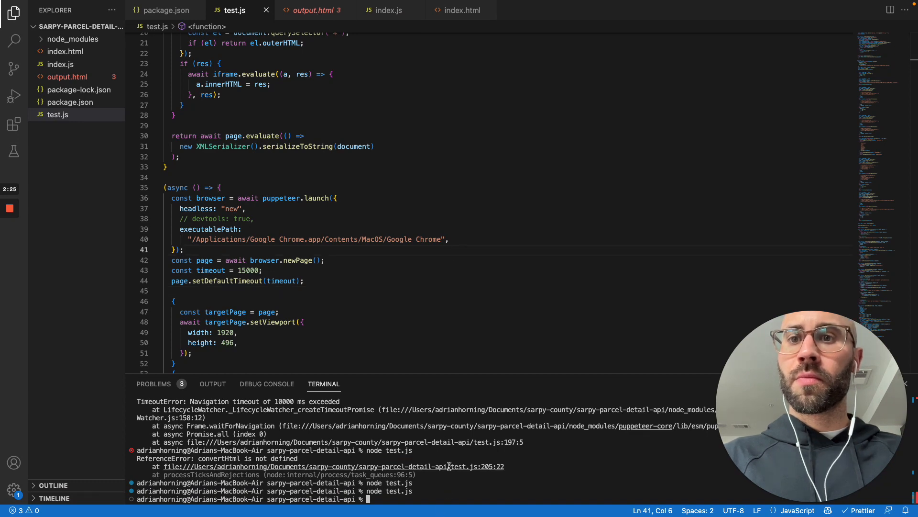
mouse_move(307, 10)
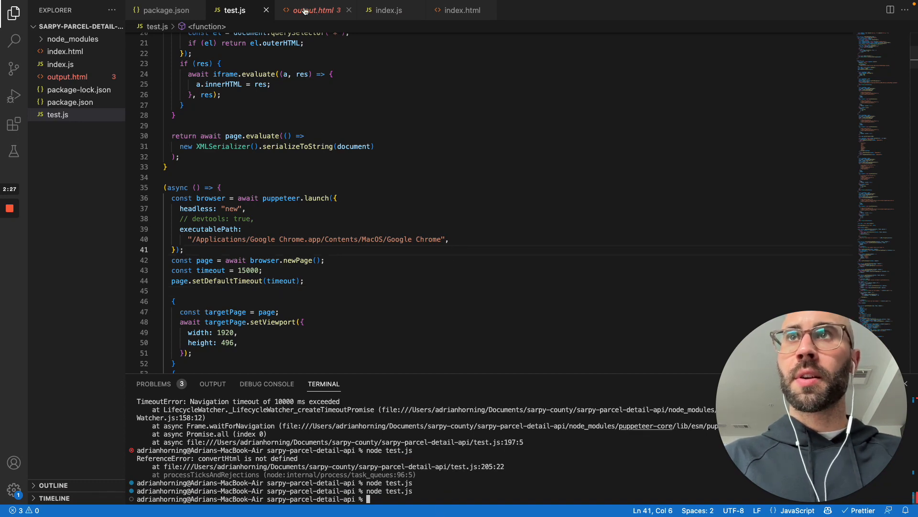
left_click(312, 10)
type("sales")
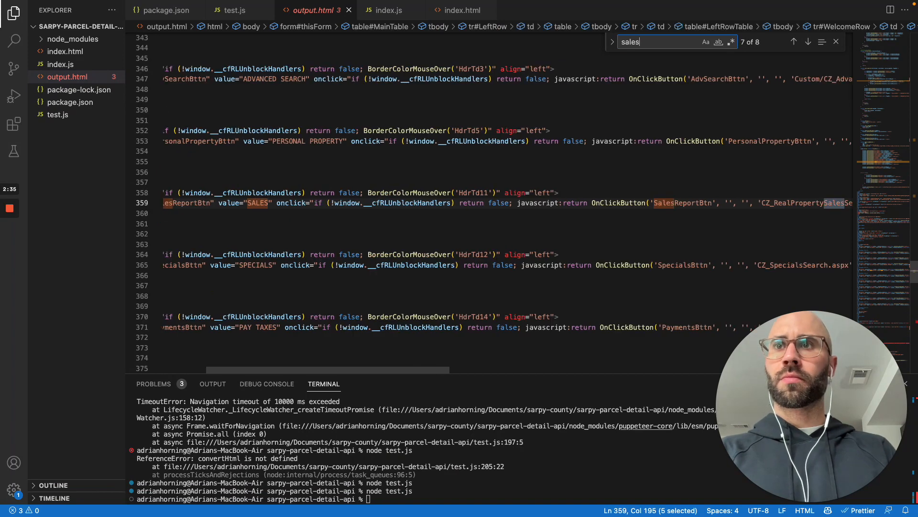
left_click(794, 42)
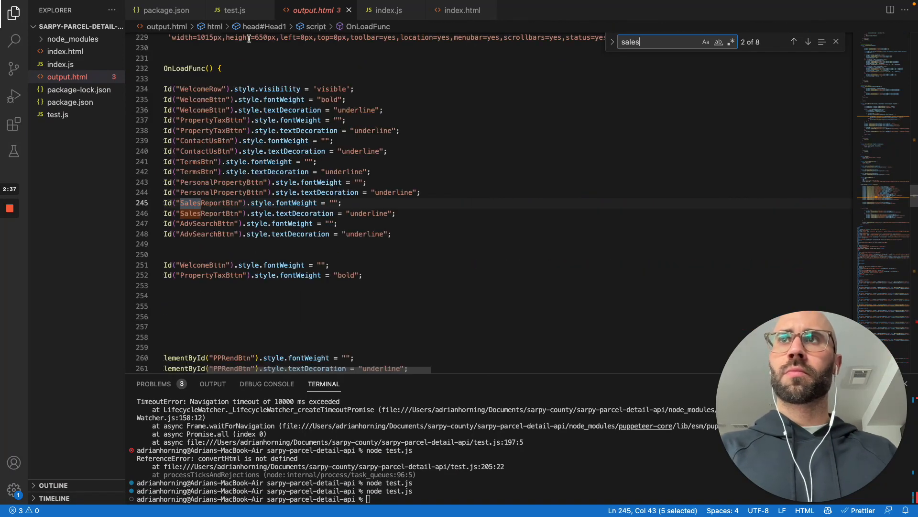
left_click(233, 9)
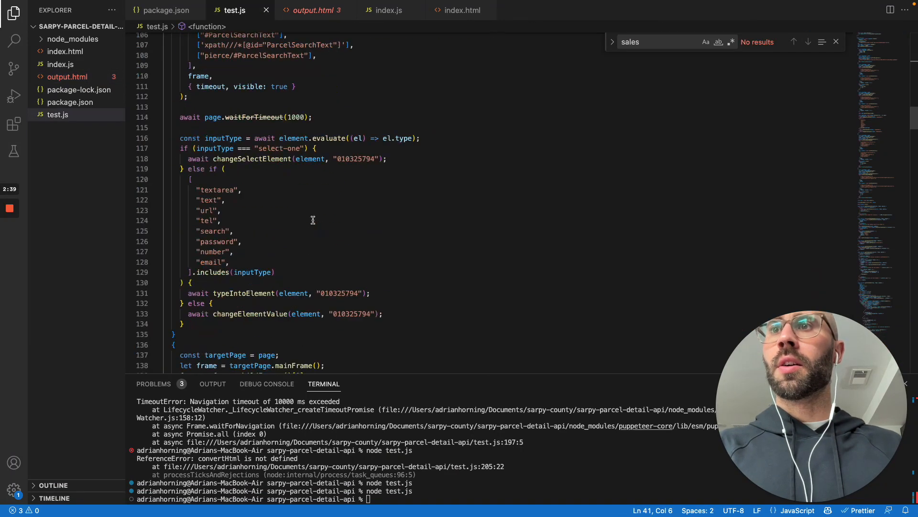
scroll("down", 3)
type("browser")
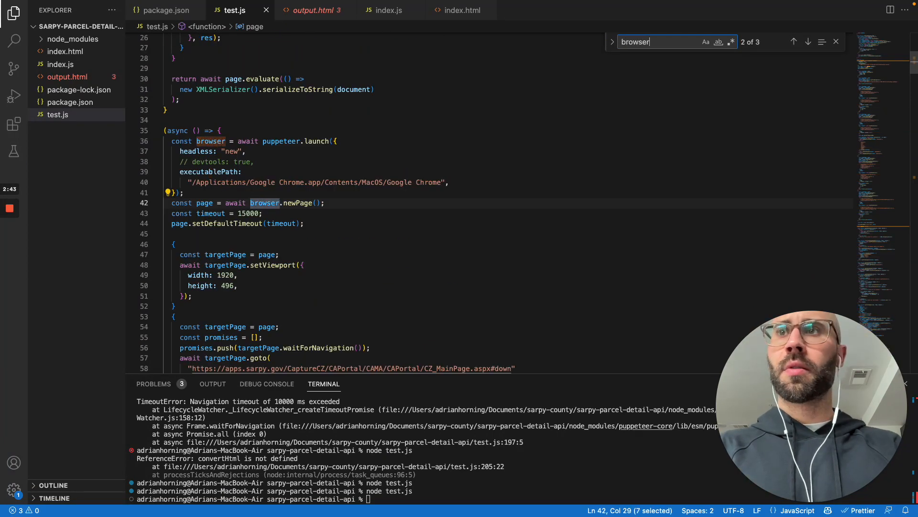
type(".close")
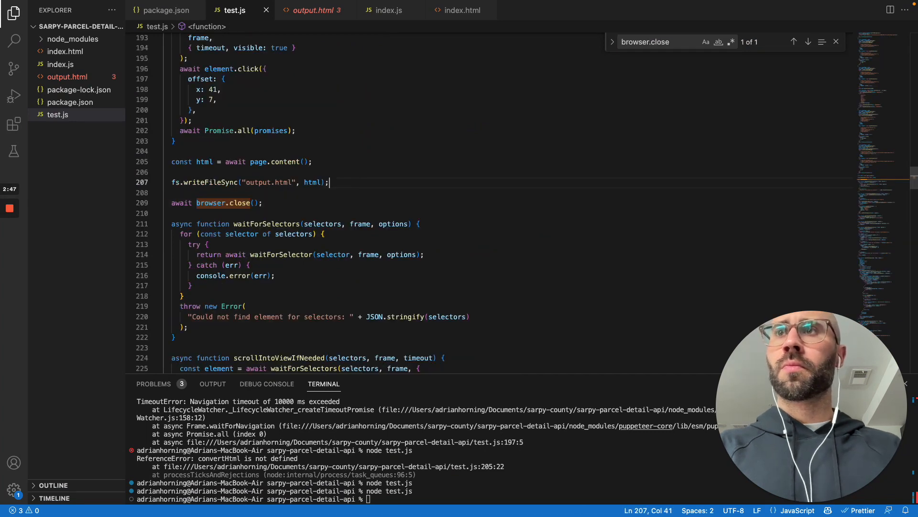
Add console.log("Done"); after the writeFileSync line.
key("Enter")
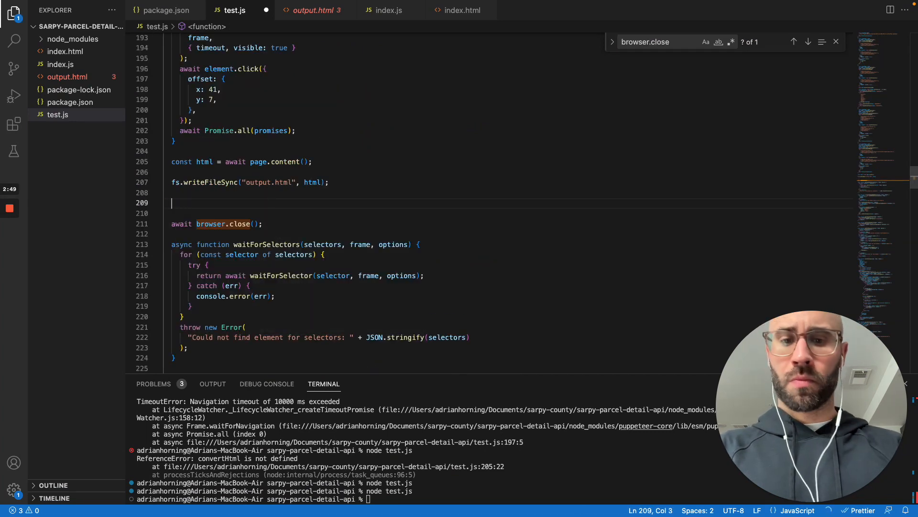
type("console.log(\"Done\");")
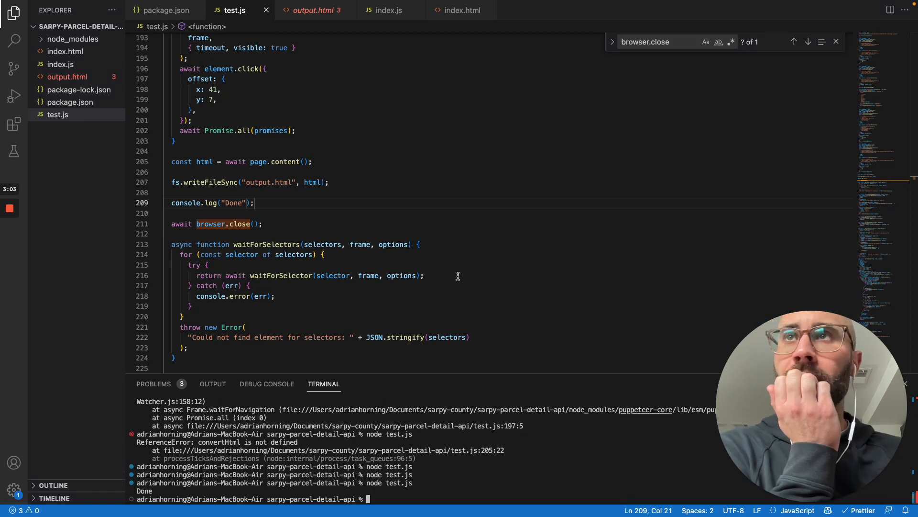
Search output.html for the empty Iframe1 tag, then return to test.js.
left_click(311, 10)
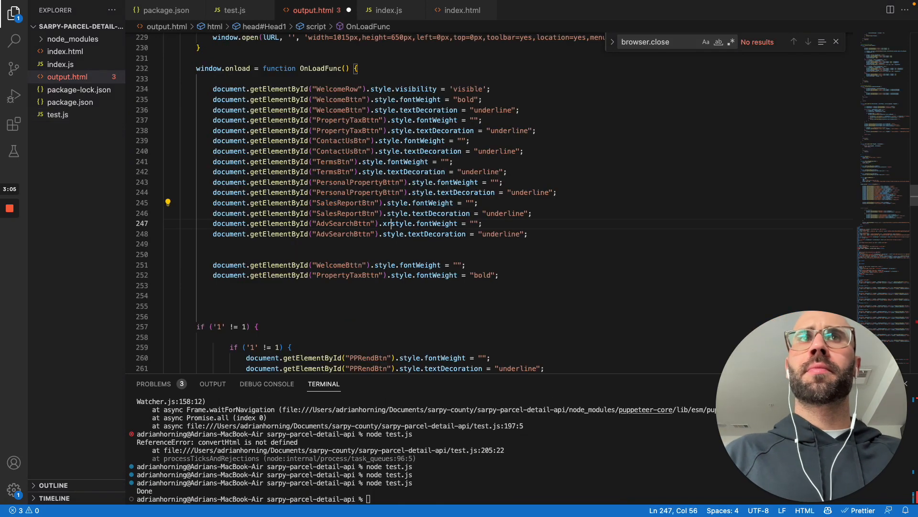
type("xa")
left_click(660, 42)
type("ig")
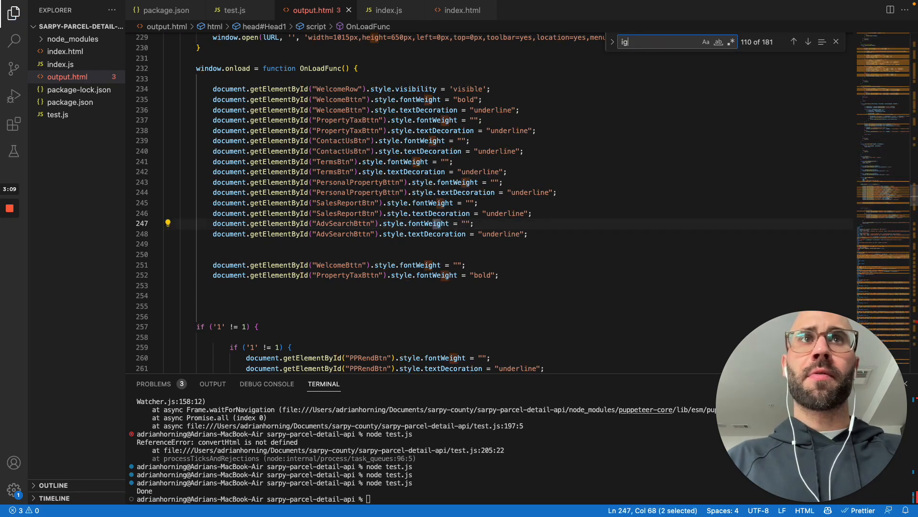
type("frame1")
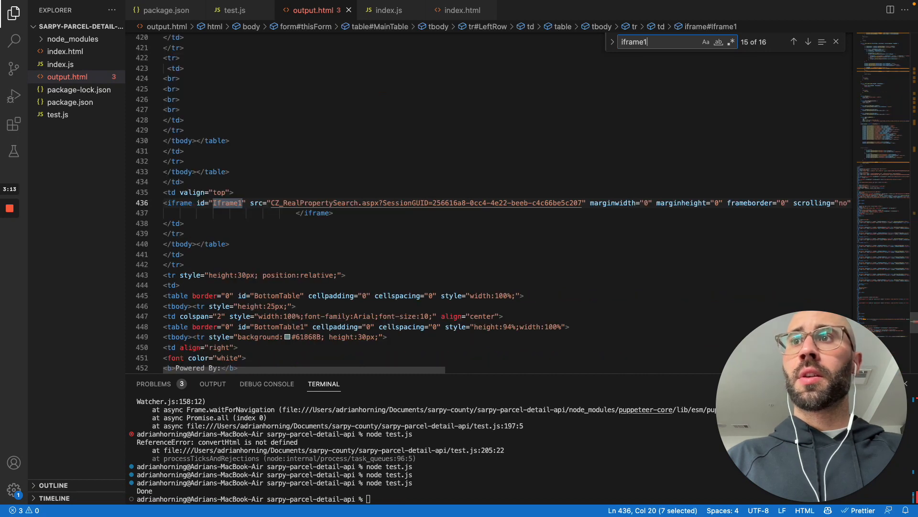
scroll("right", 3)
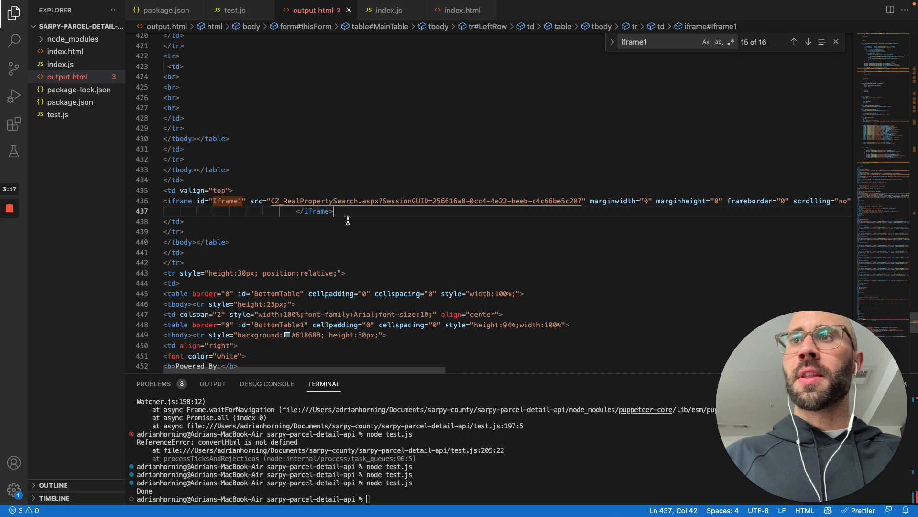
mouse_move(363, 211)
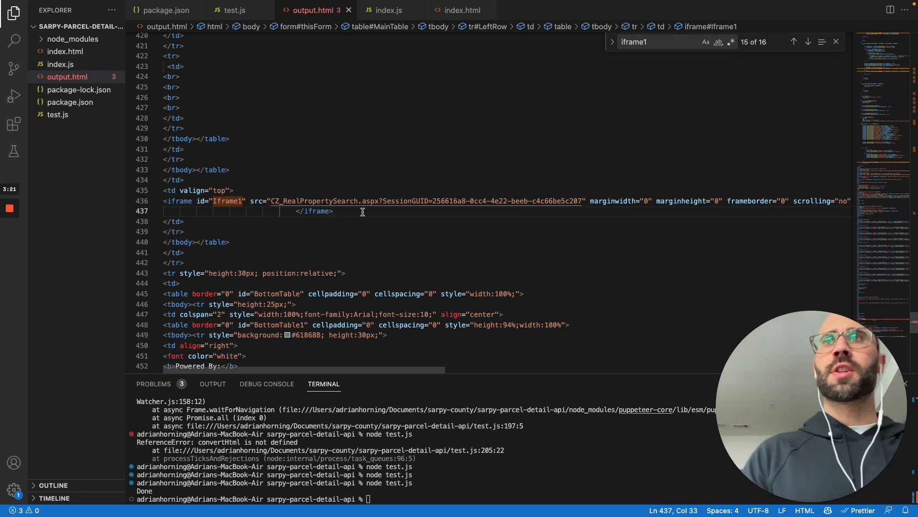
left_click(237, 9)
type("const i")
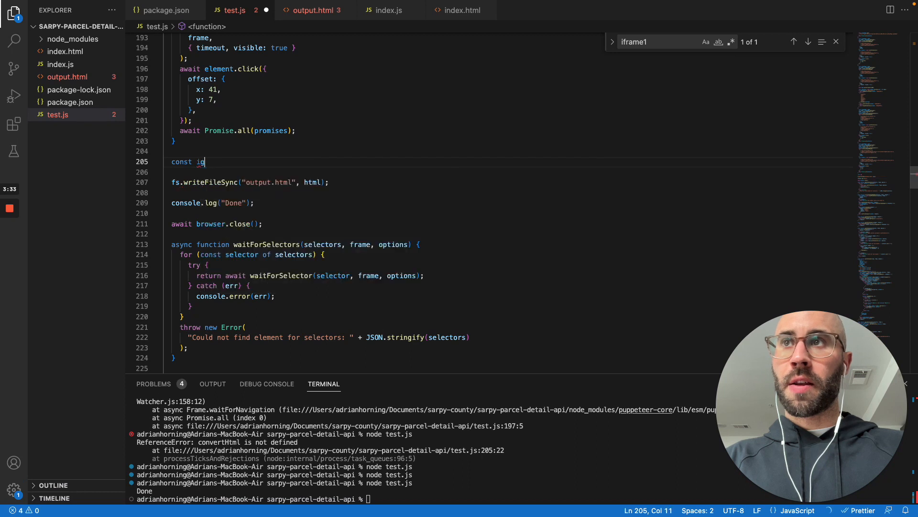
Add const iframeHTML = await page.frames()[1].evaluate(...) returning document.documentElement.innerHTML.
type("frame")
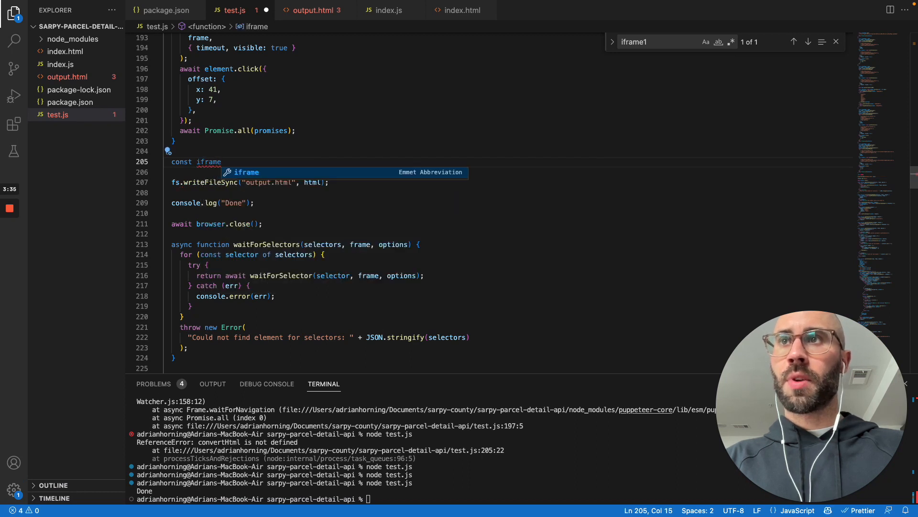
type("HTML = await getIframeHTML(page);")
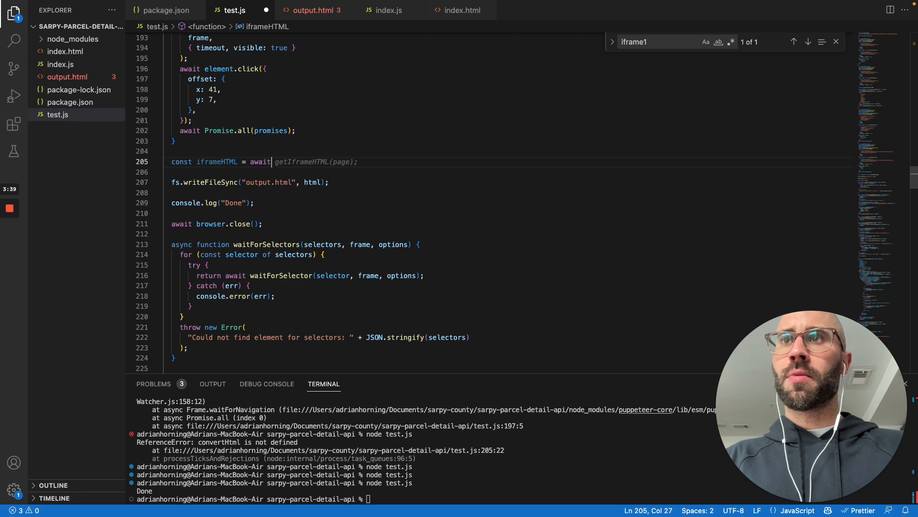
type("page.frames")
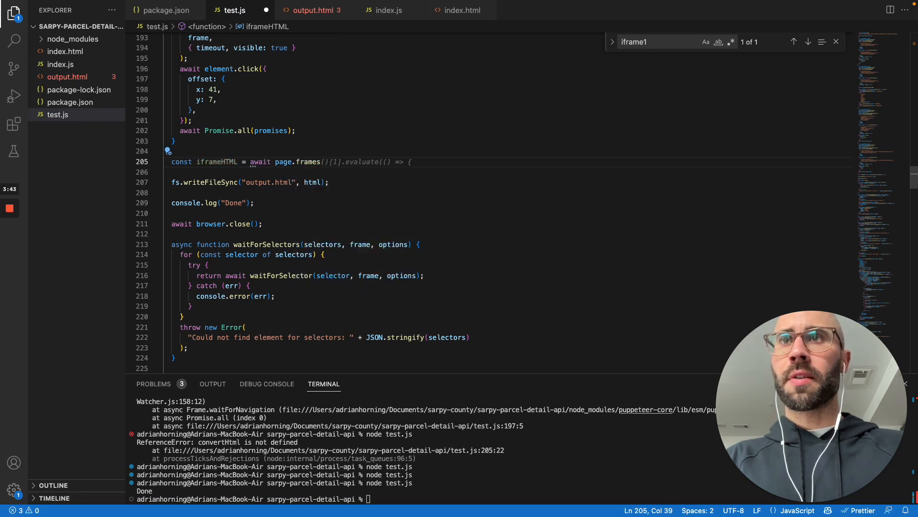
type("return document.documentElement.innerHTML;")
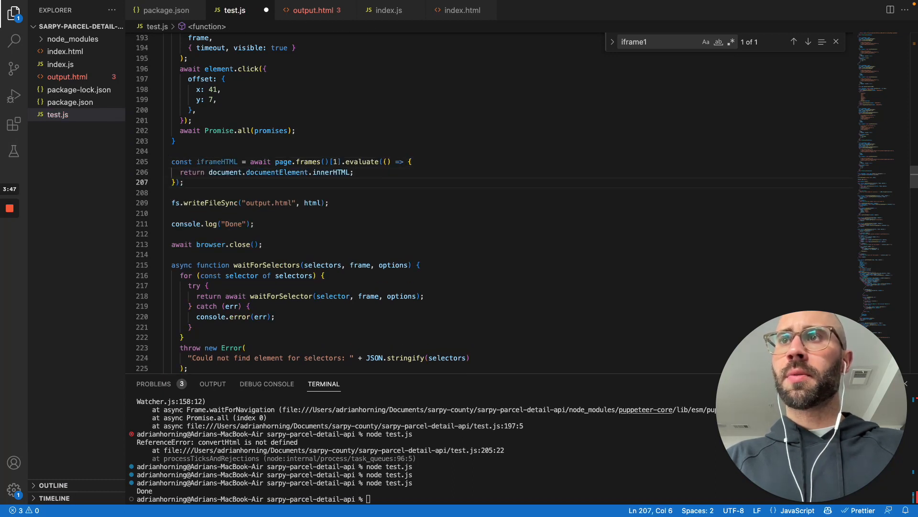
Write iframeHTML instead of html to output.html and view the regenerated file.
left_click(185, 203)
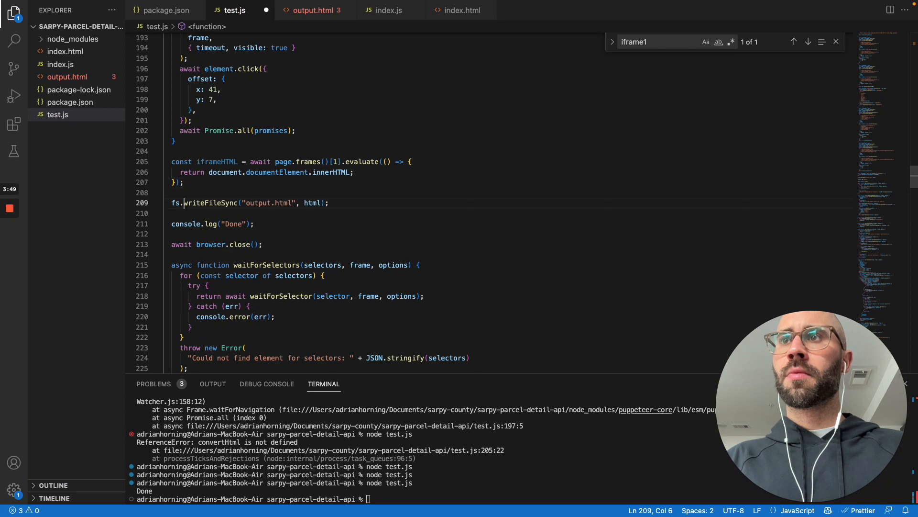
double_click(312, 203)
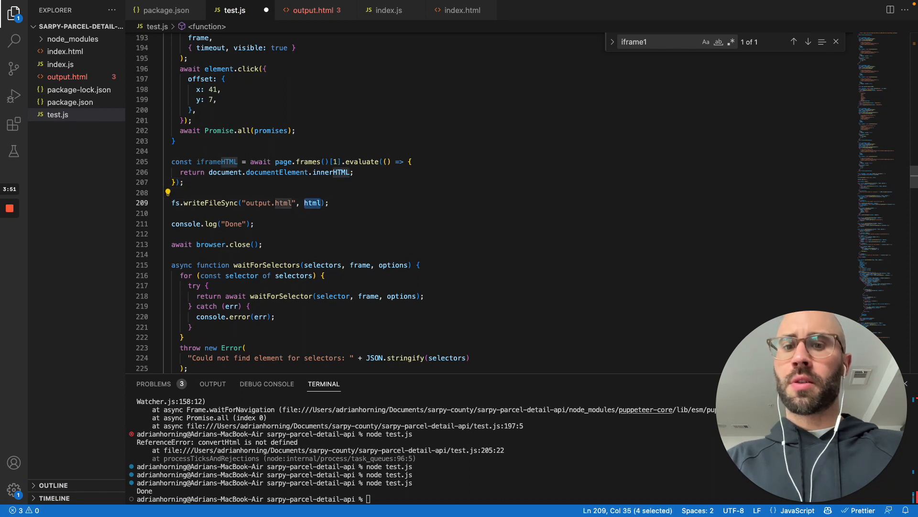
type("iframeHTML")
left_click(427, 498)
type("node test.js")
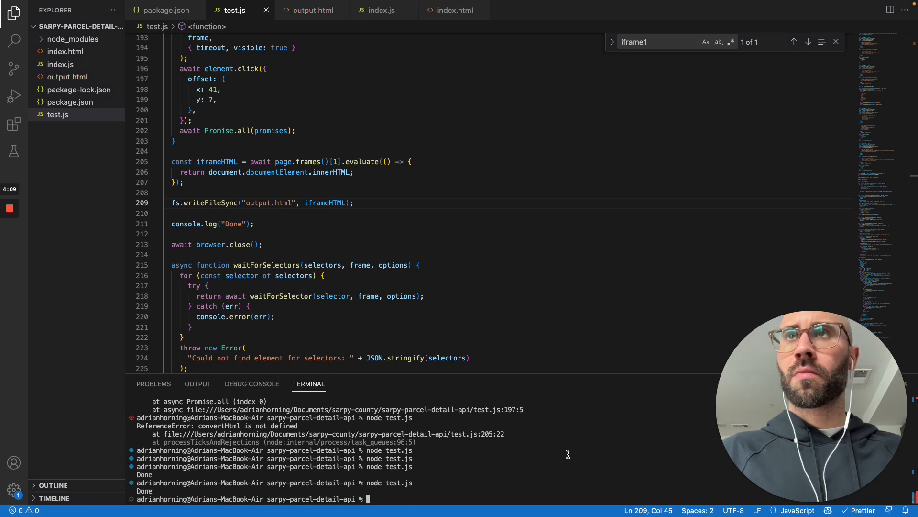
left_click(313, 10)
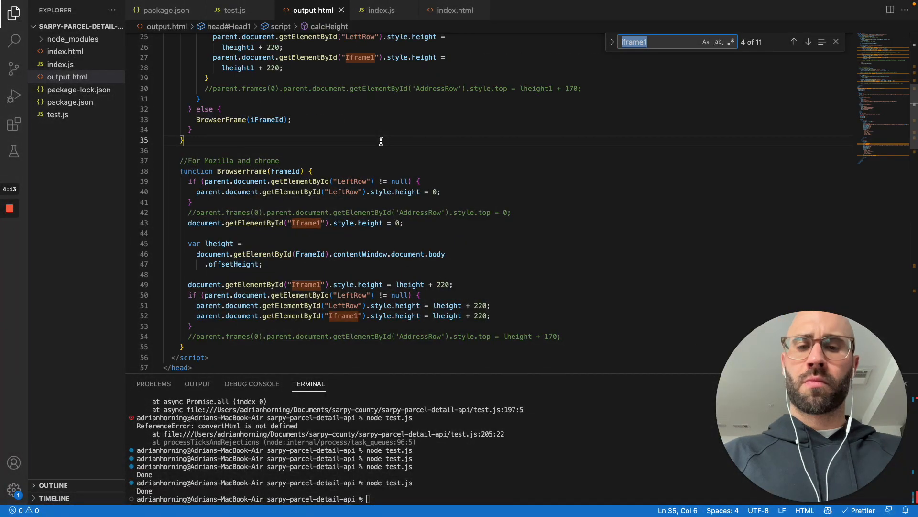
Find 'sales' in output.html, select the nested Iframe1 block, then return to test.js.
type("sales")
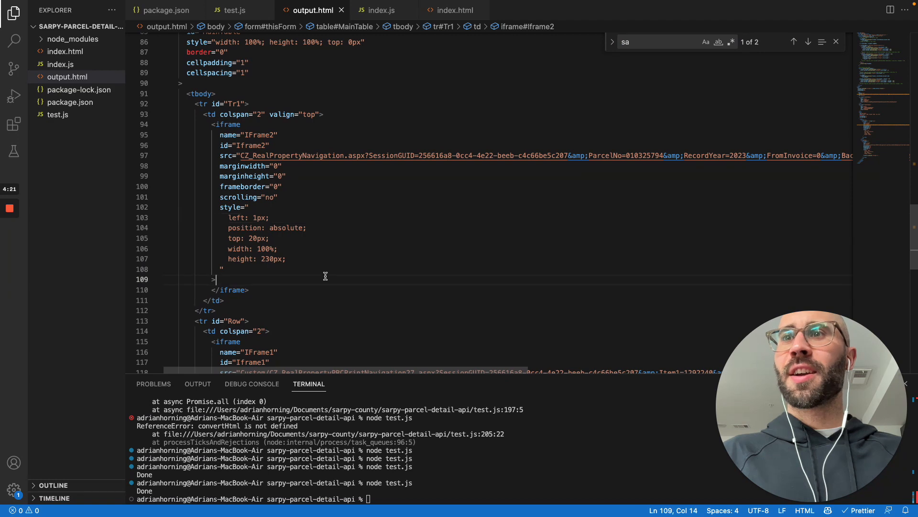
scroll("down", 3)
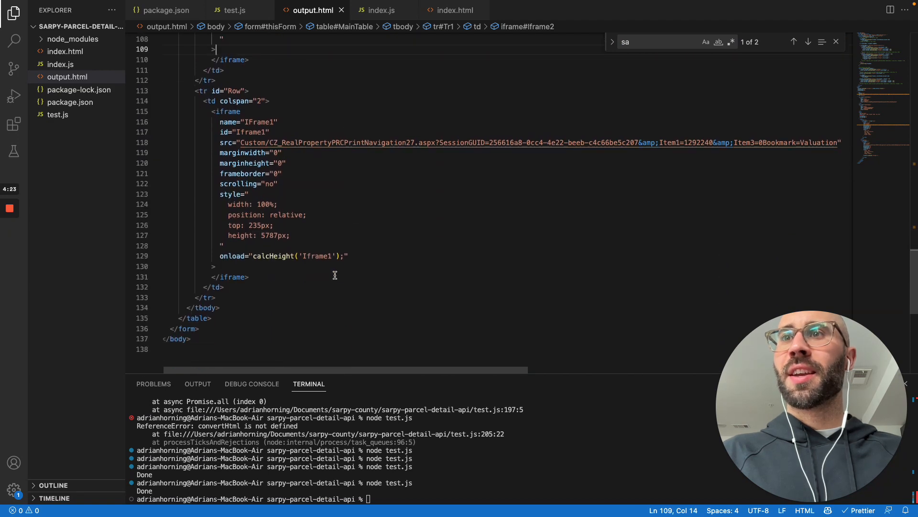
left_click_drag(252, 255, 248, 276)
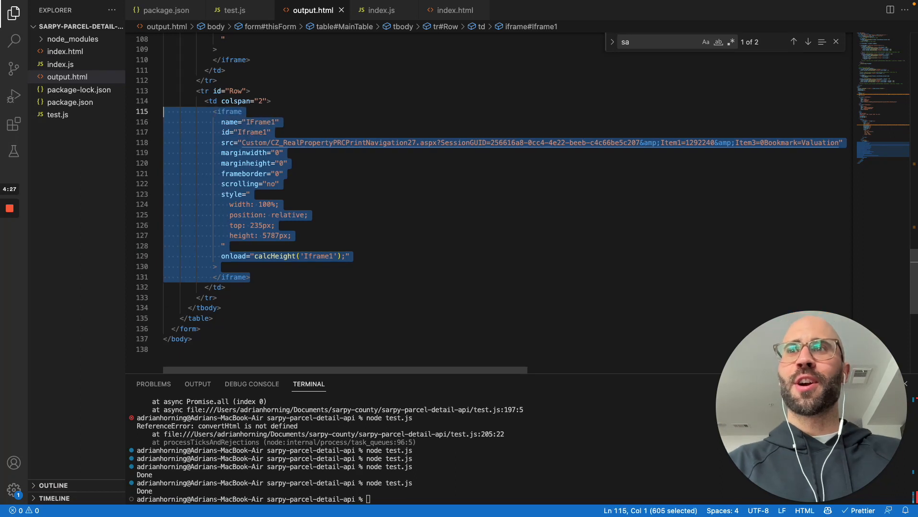
left_click(235, 10)
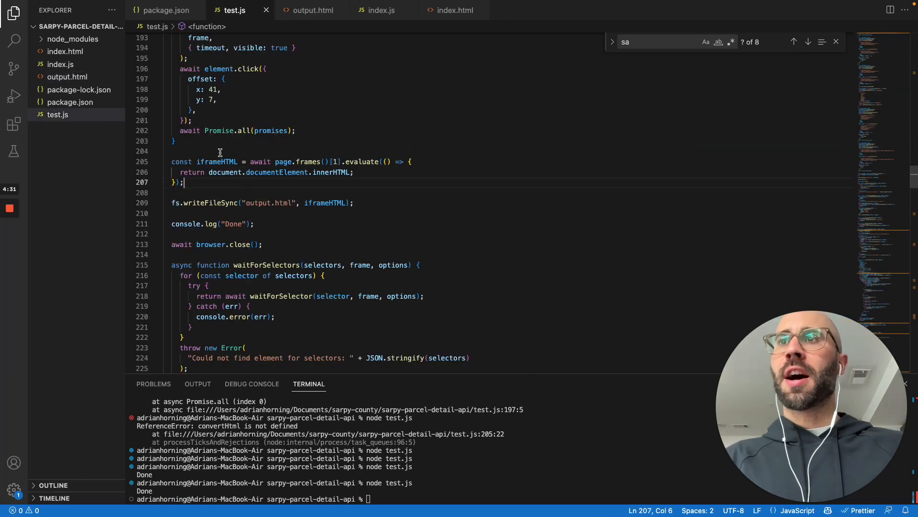
mouse_move(222, 171)
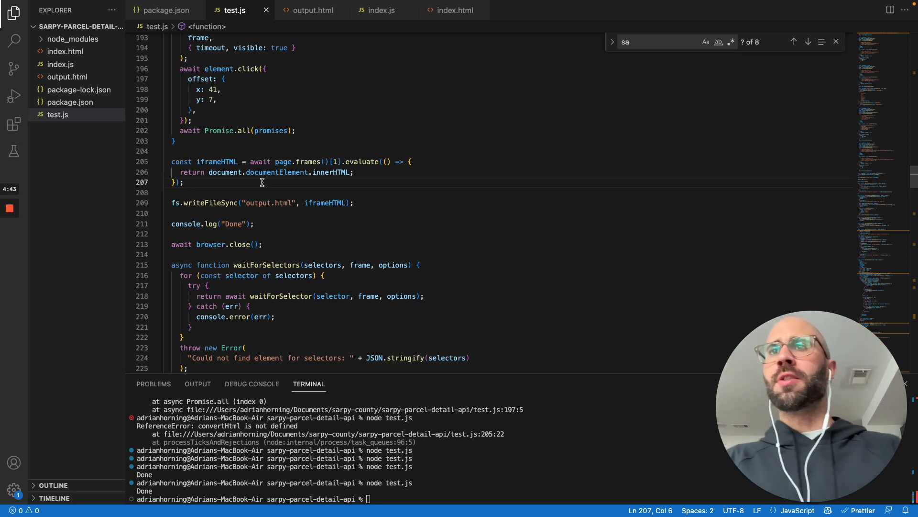
left_click(353, 172)
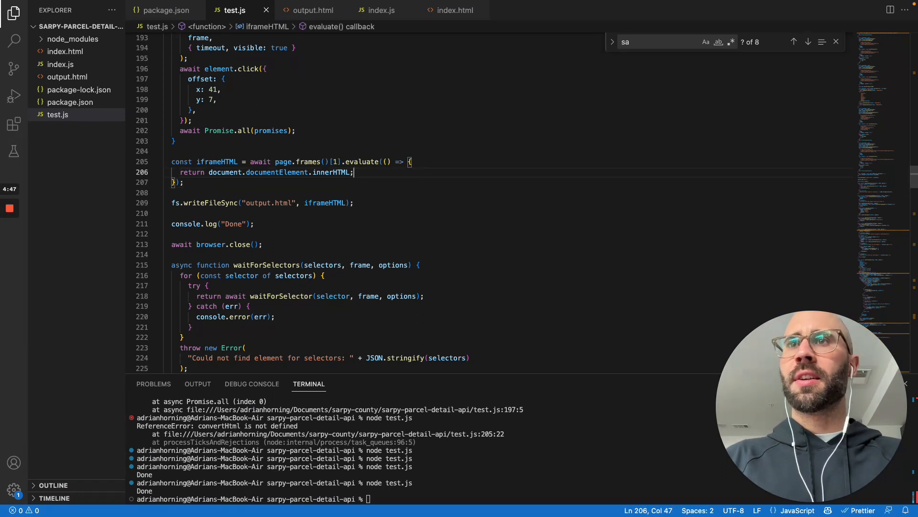
left_click_drag(350, 162, 184, 182)
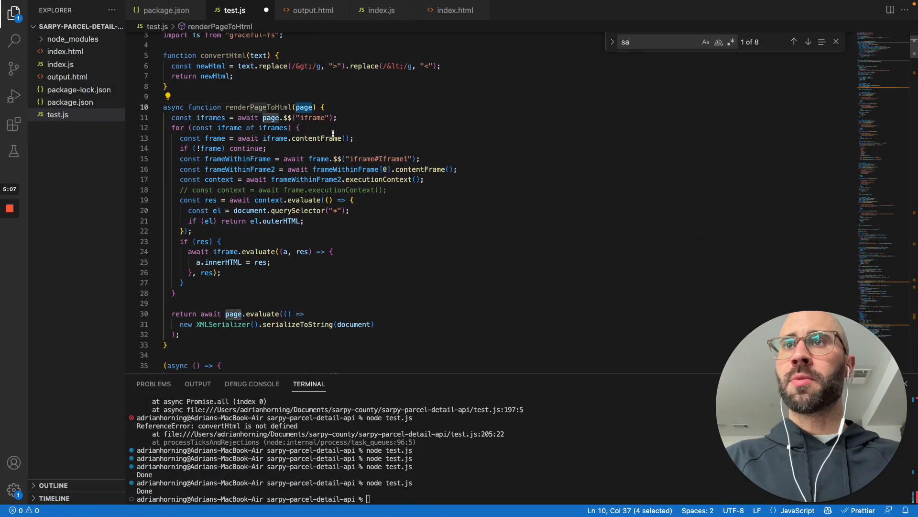
left_click(303, 159)
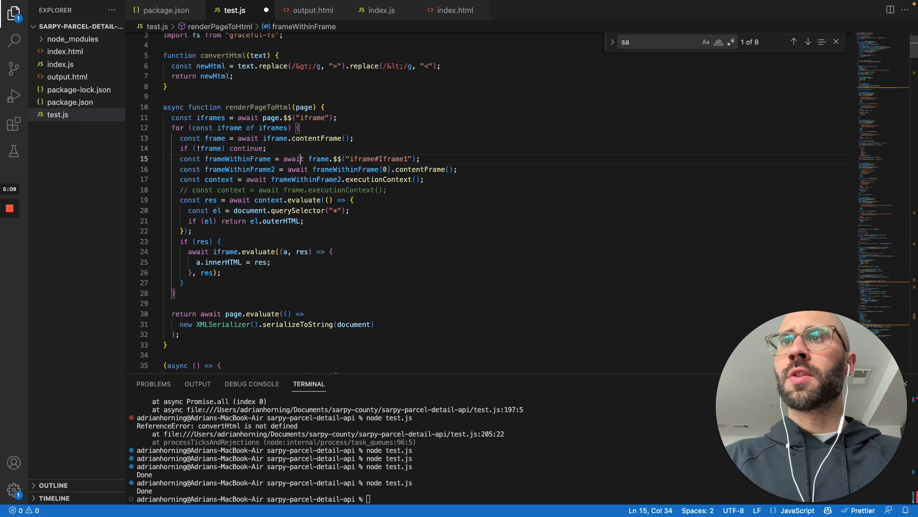
left_click_drag(303, 159, 303, 179)
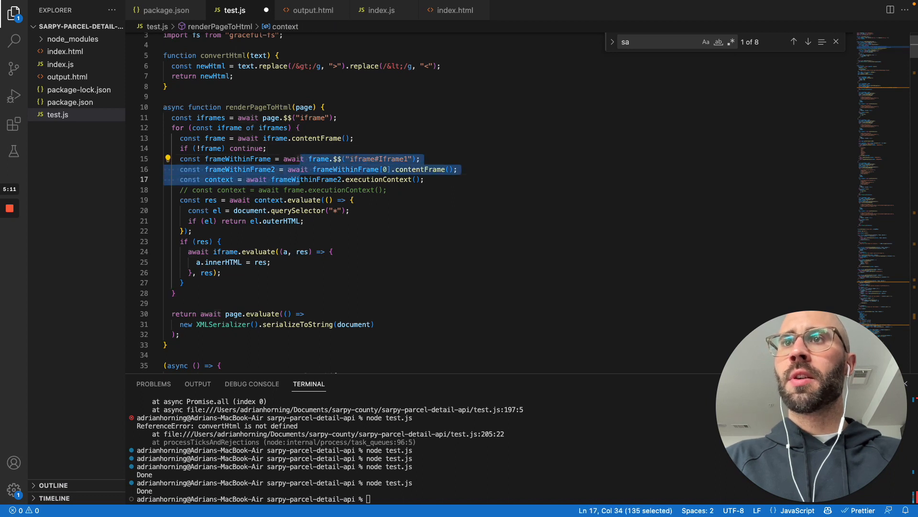
key("Cmd+/")
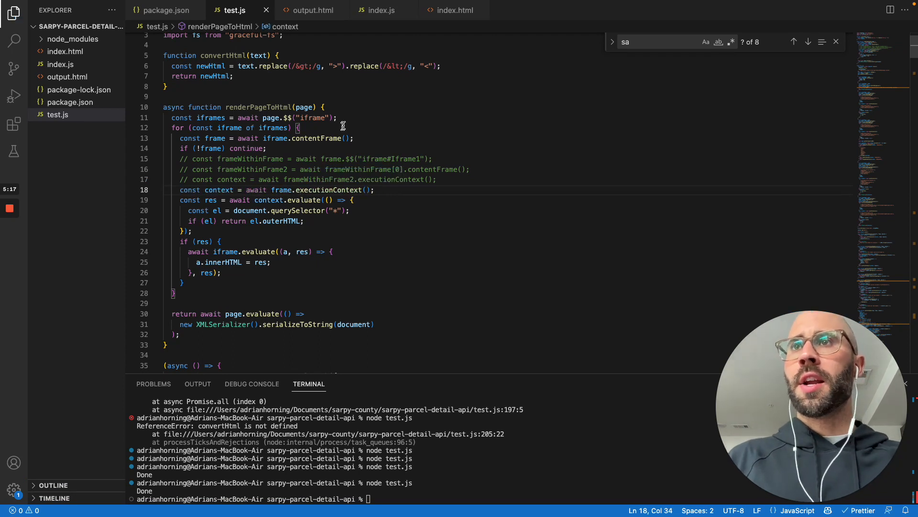
mouse_move(367, 142)
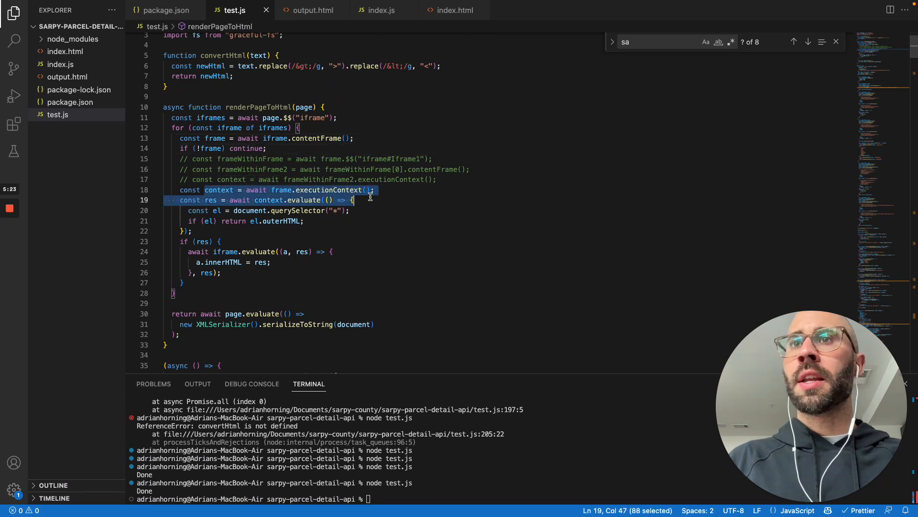
left_click(269, 189)
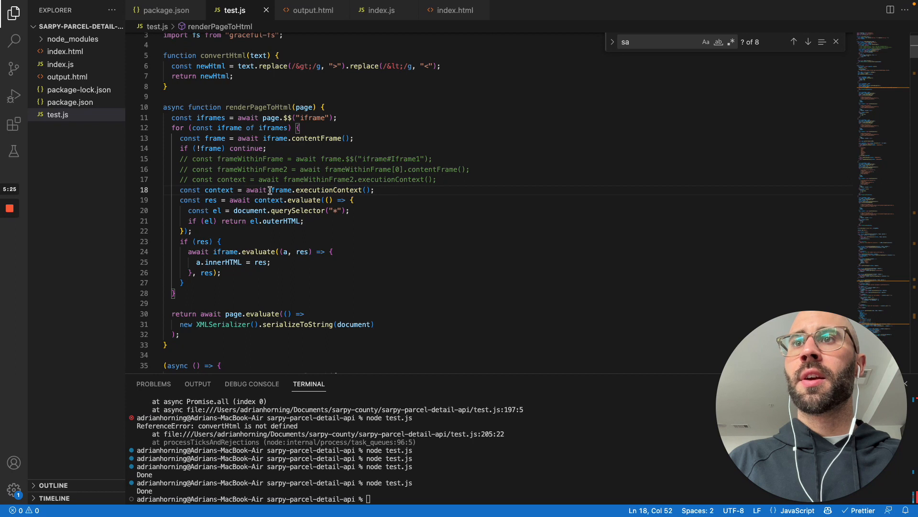
double_click(281, 190)
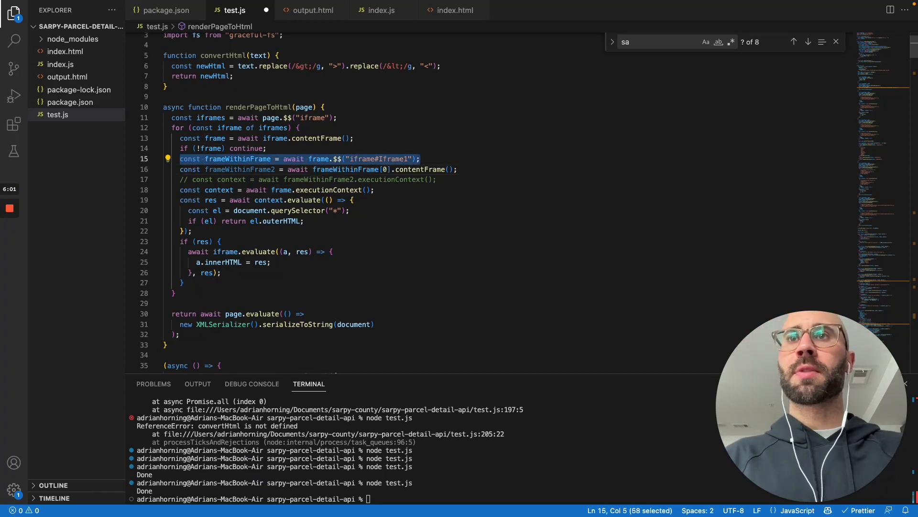
left_click(386, 169)
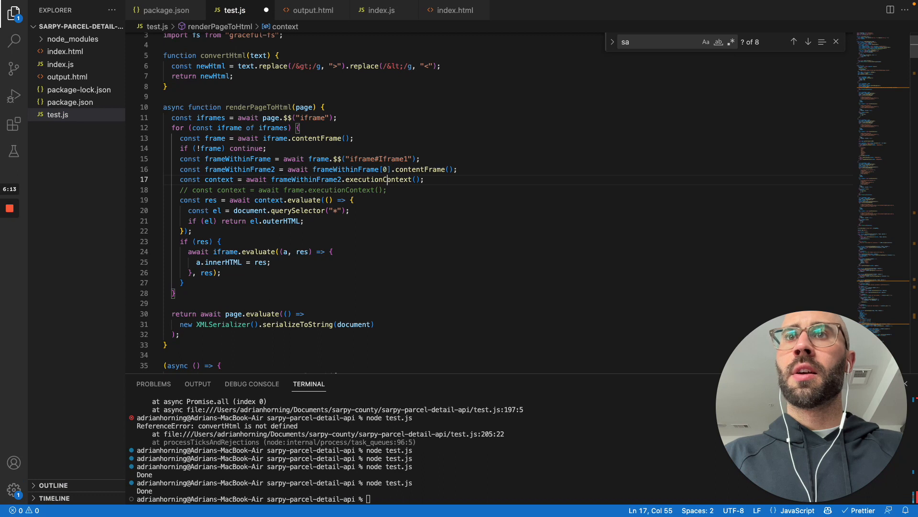
double_click(306, 180)
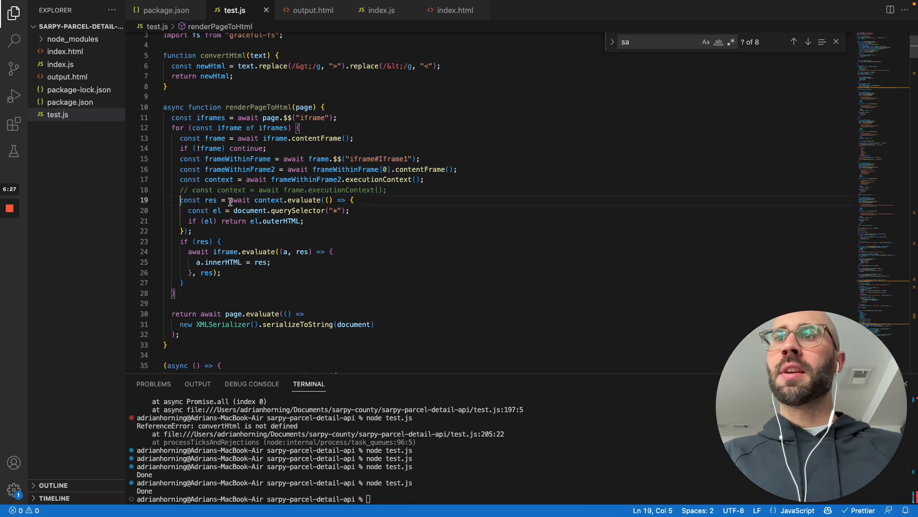
left_click_drag(182, 200, 174, 293)
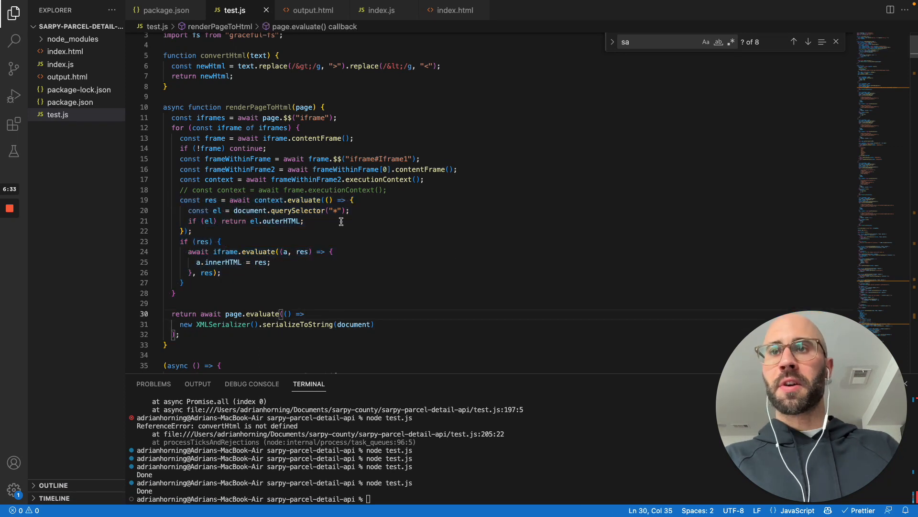
double_click(258, 107)
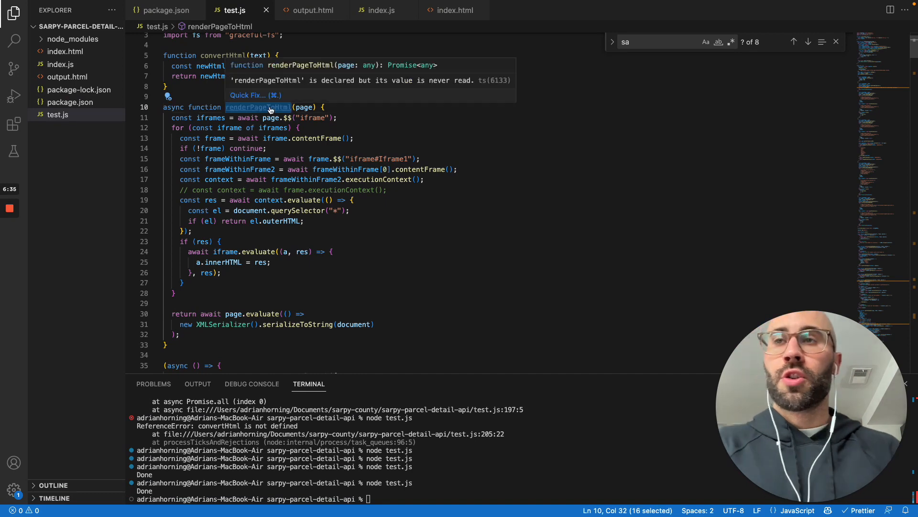
Add const html = renderPageToHtml(page); write html to output.html, and rerun node test.js.
scroll("down", 3)
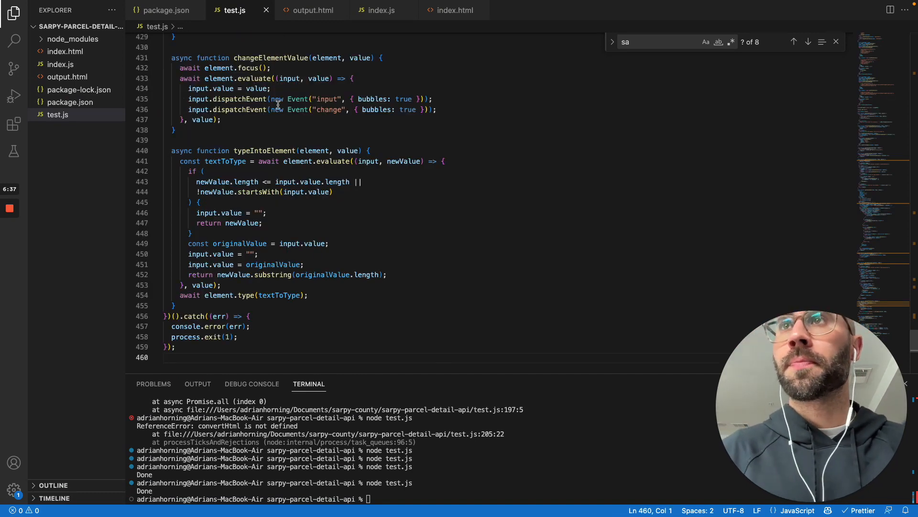
type("browser.close")
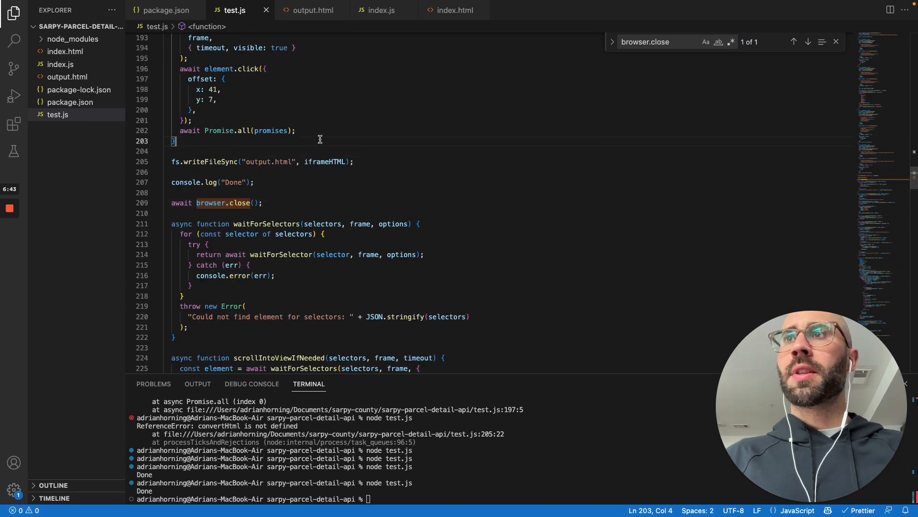
type("coi")
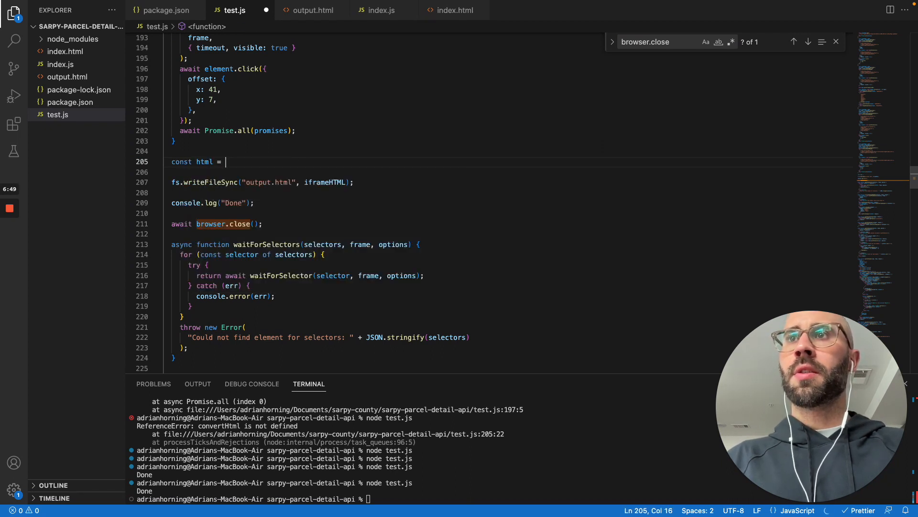
type("convertHtml")
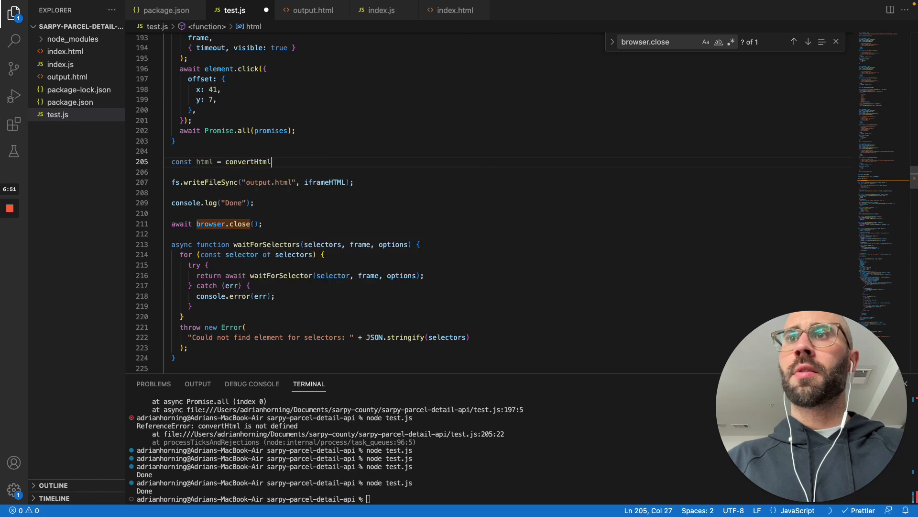
type("await page.evaluate(() =>")
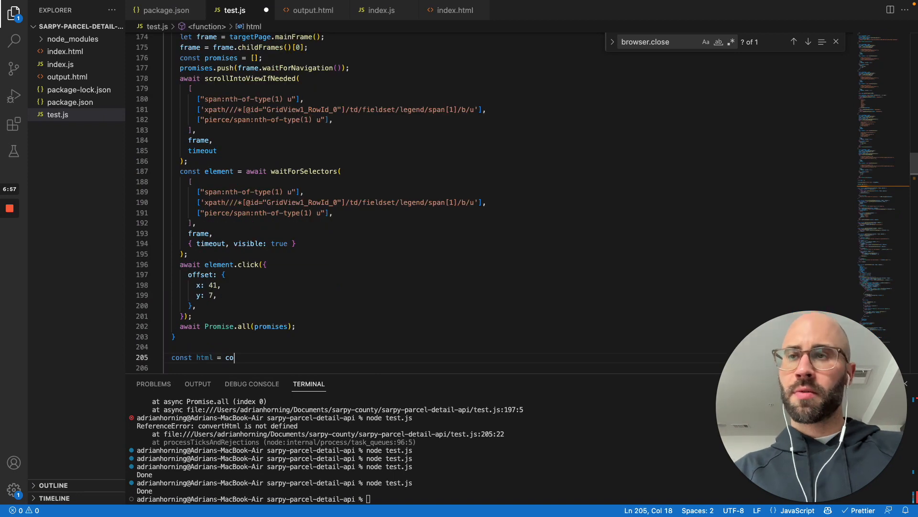
type("renderPageToHtml(page);")
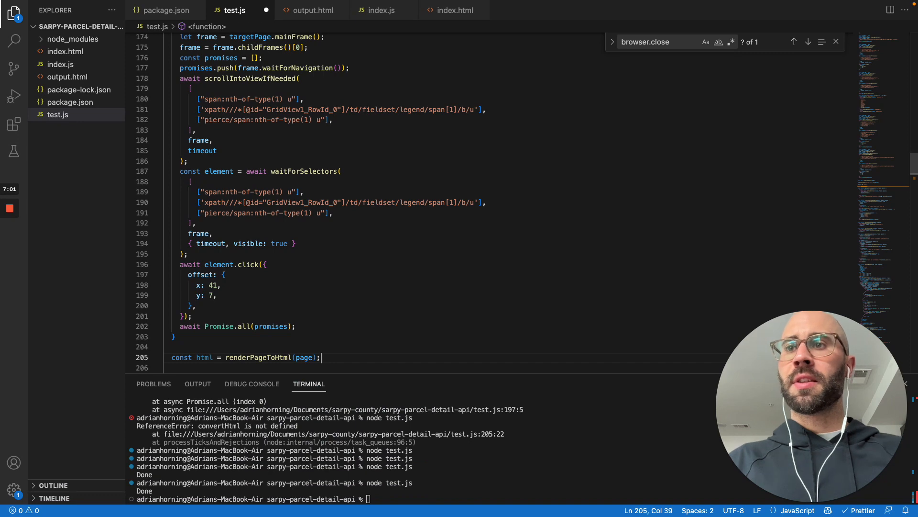
double_click(205, 213)
type("node test.js")
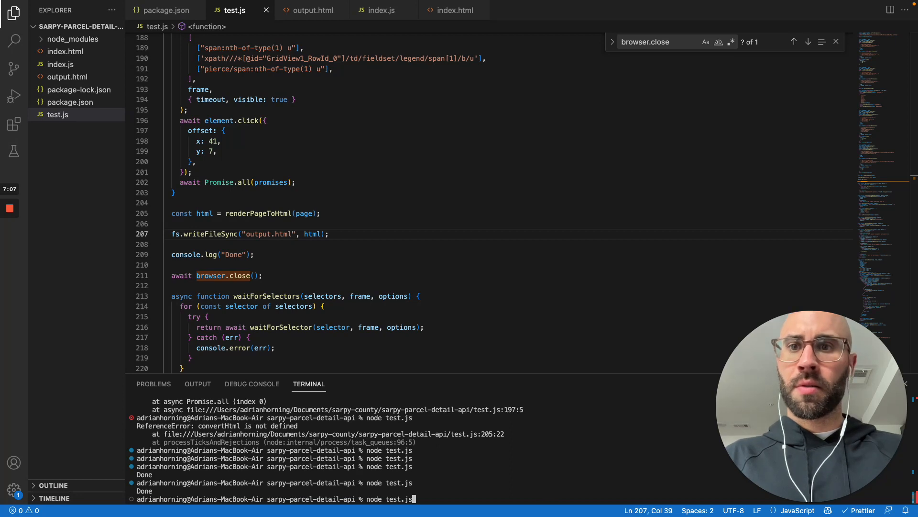
key("Enter")
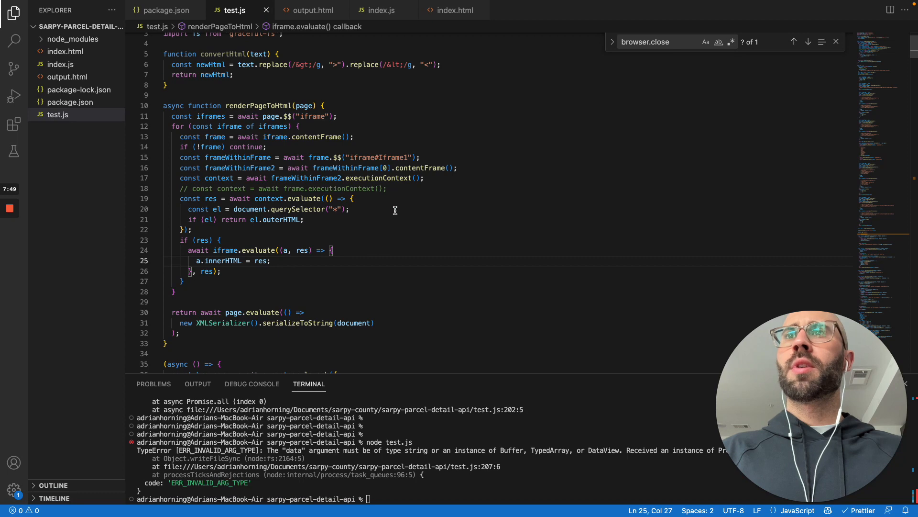
Check how index.js calls renderPageToHtml with await, then return to test.js.
left_click(380, 9)
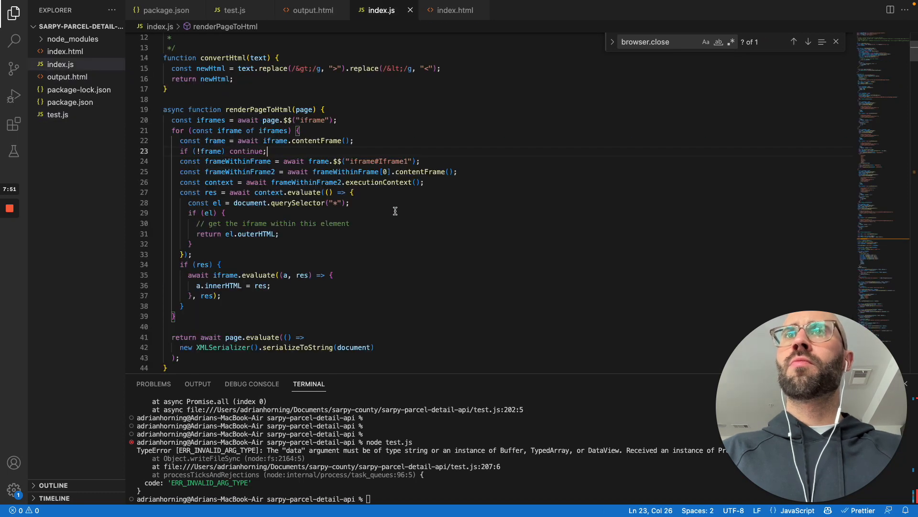
type("renderPageToHtml(page);")
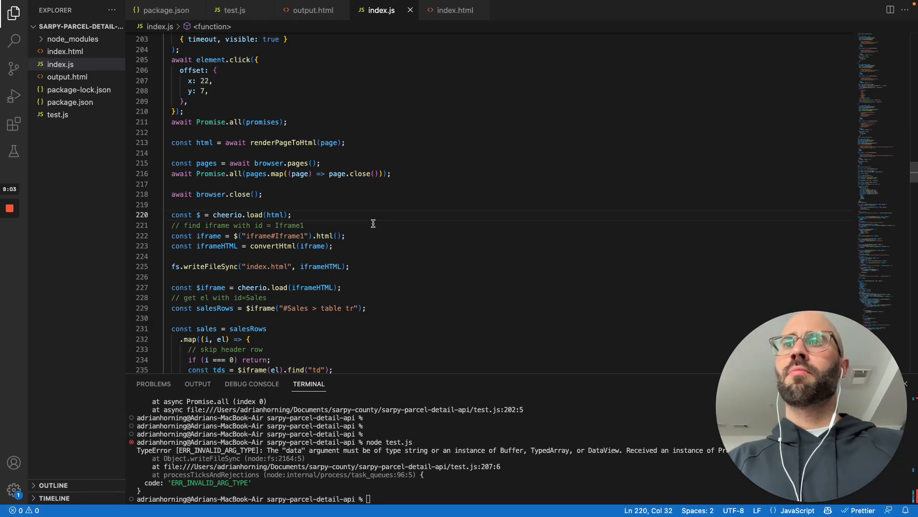
left_click(233, 10)
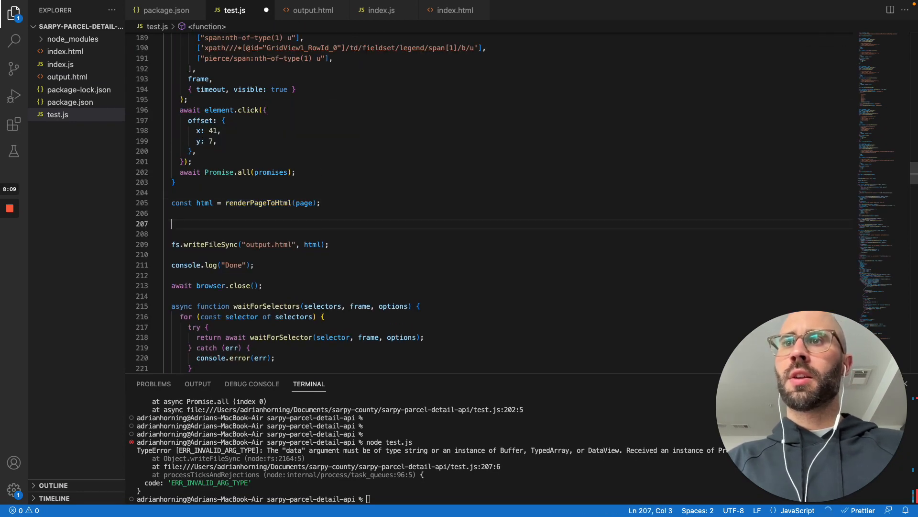
Add console.log('html', html) before writeFileSync and rerun node test.js.
type("log(")
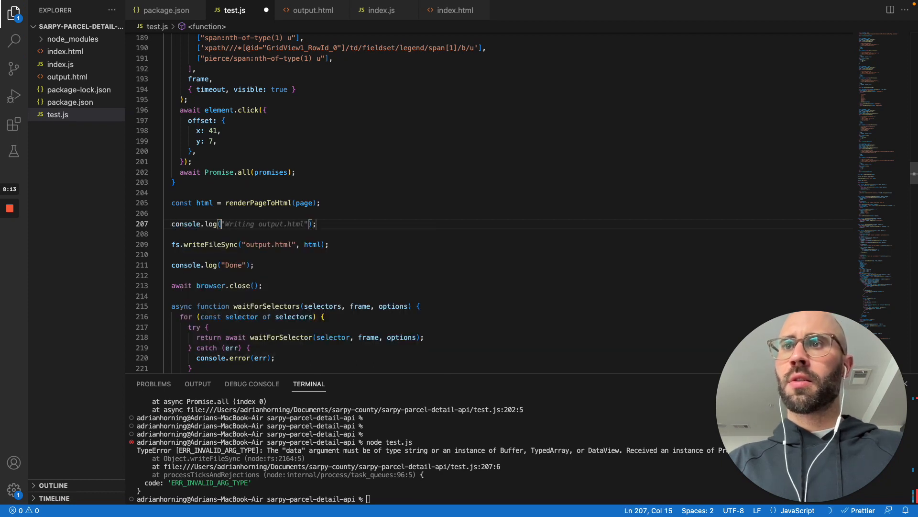
type("'html', html")
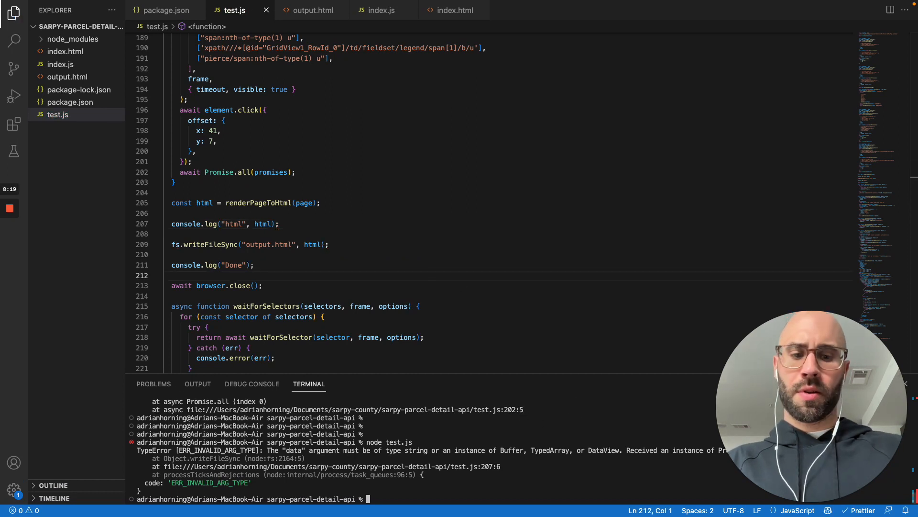
key("Enter")
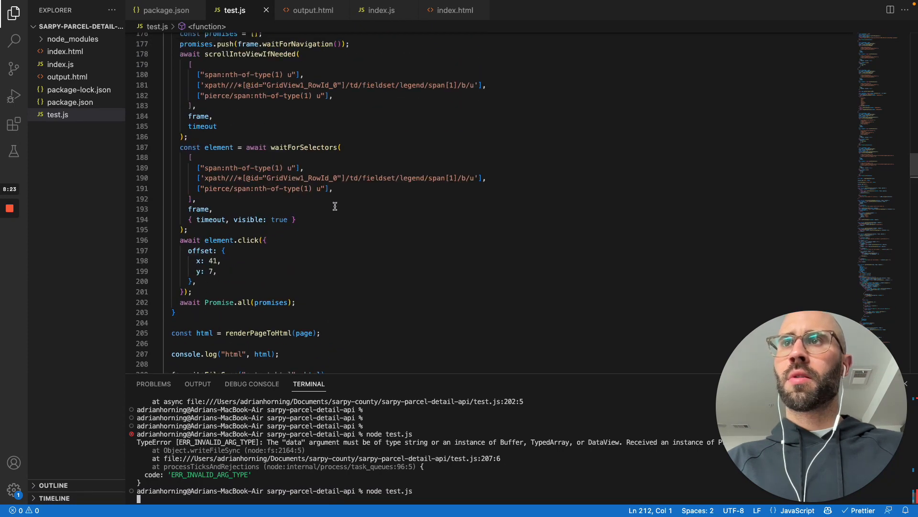
scroll("down", 3)
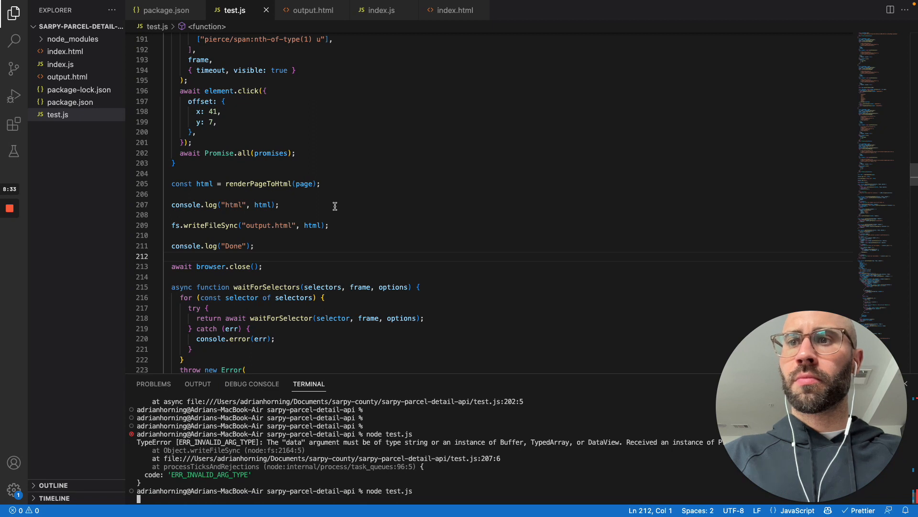
mouse_move(335, 210)
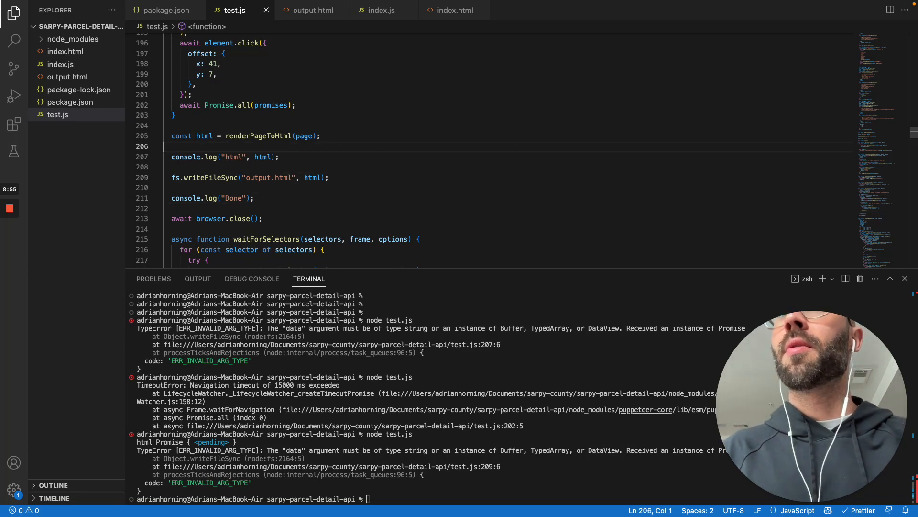
Add await before renderPageToHtml(page) in test.js after checking index.js, and rerun node test.js.
left_click(380, 10)
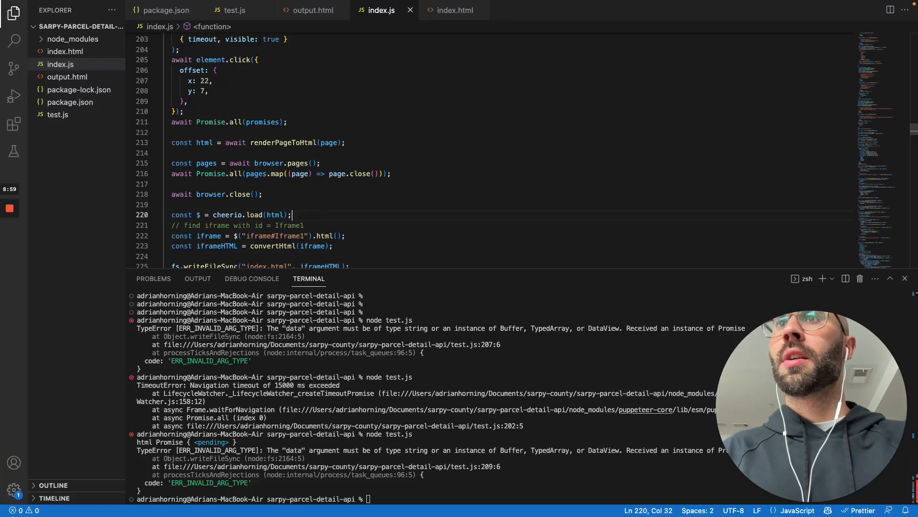
left_click(239, 10)
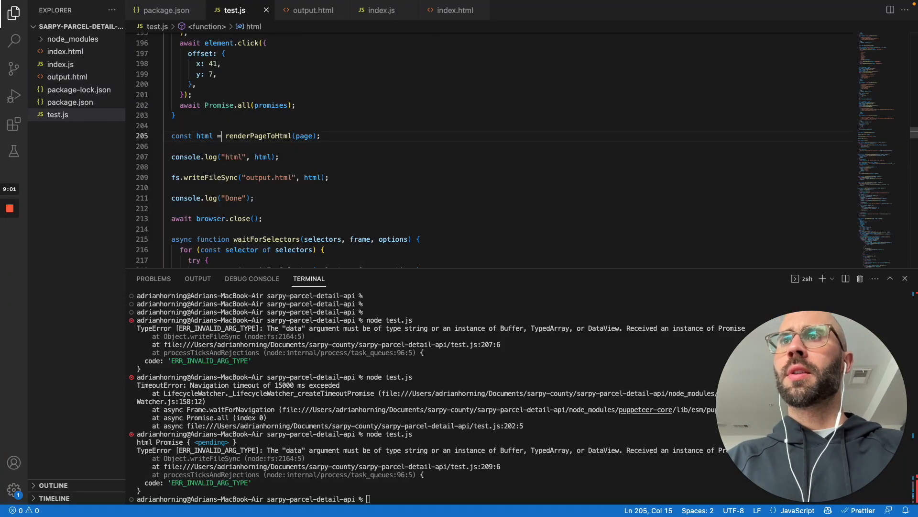
type("await")
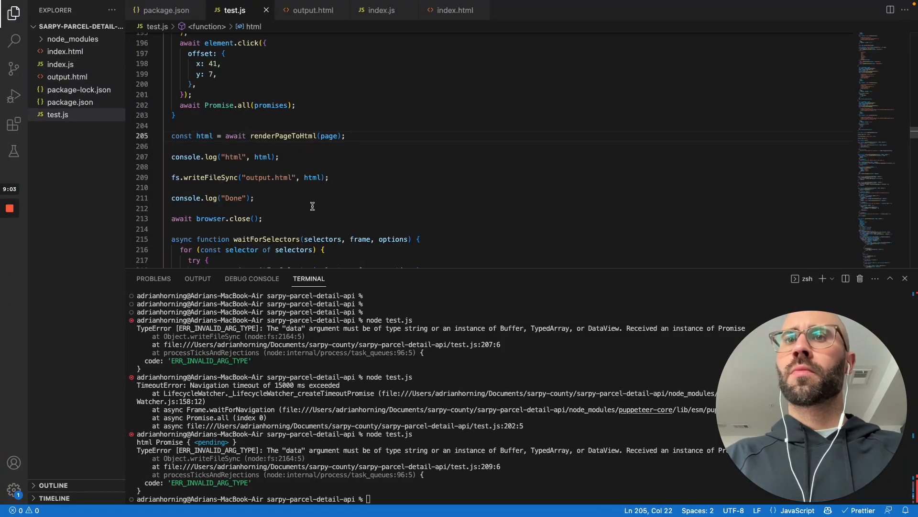
type("node test.js")
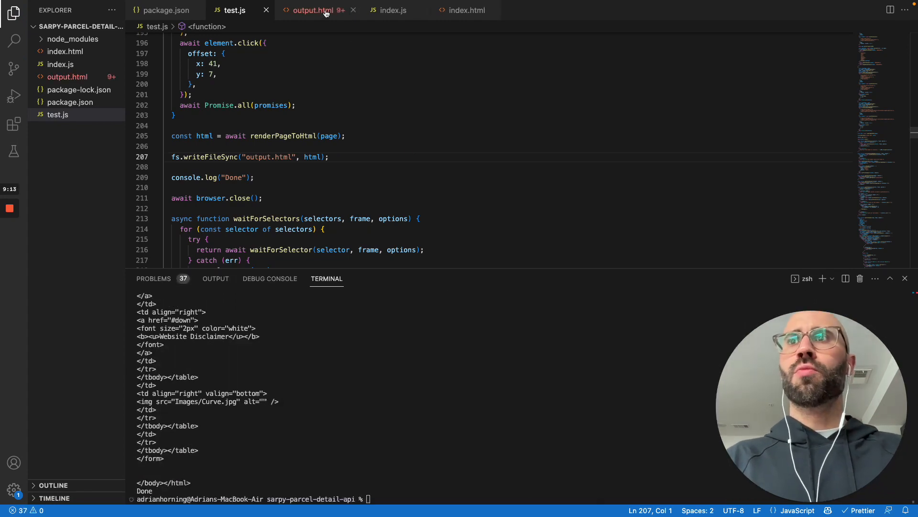
Search output.html for 'sale' and review the escaped iframe parcel markup before returning to test.js.
left_click(319, 10)
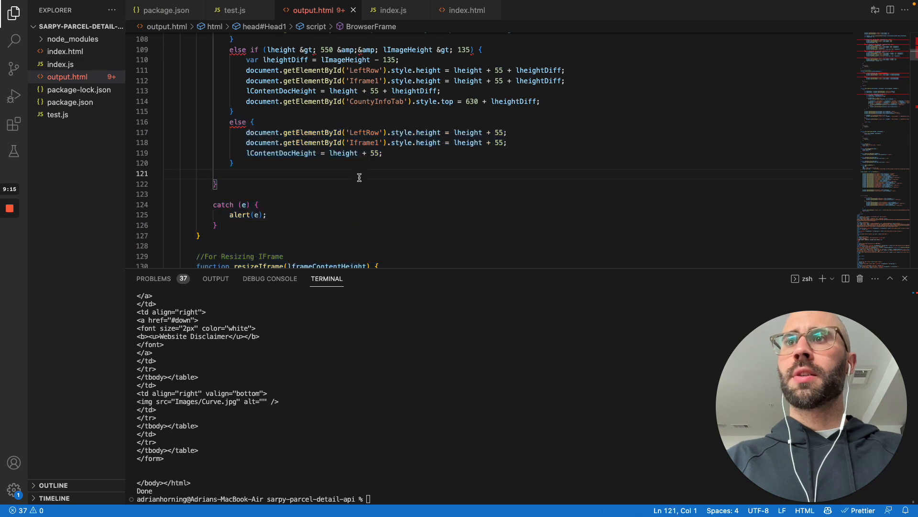
type("sales")
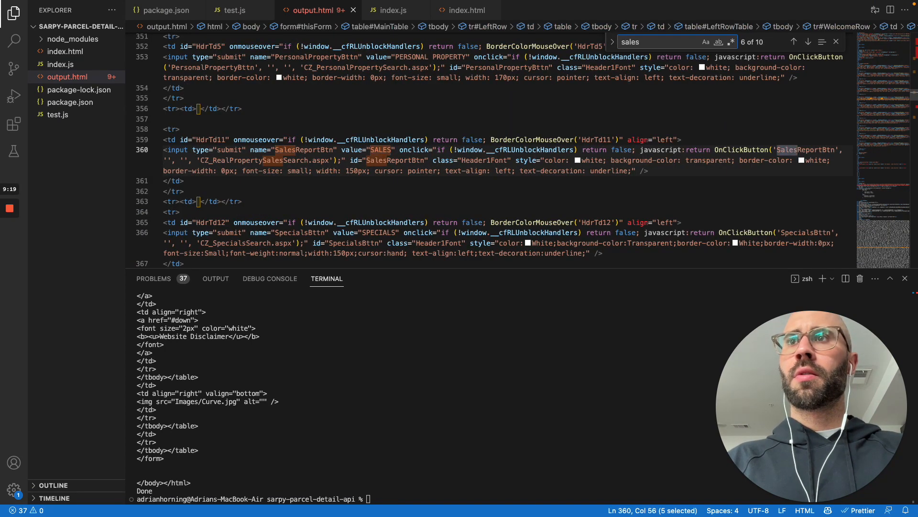
left_click(808, 41)
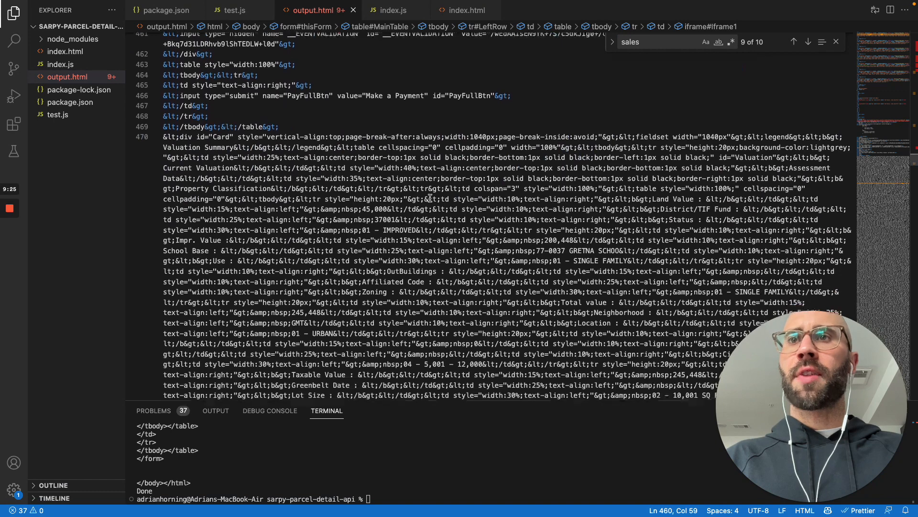
scroll("down", 3)
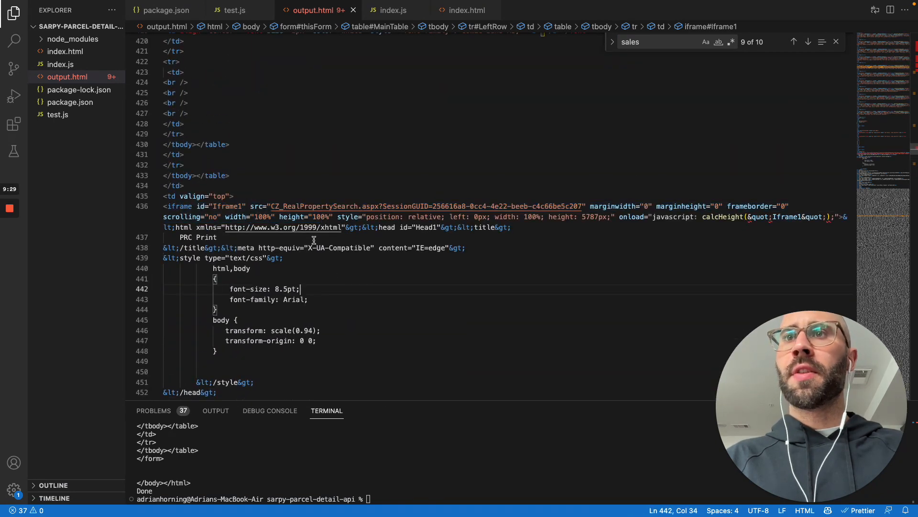
scroll("down", 3)
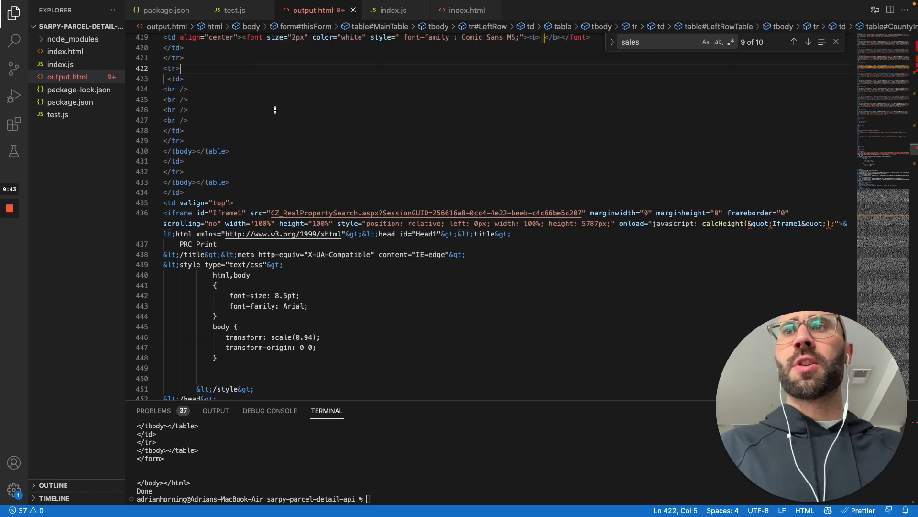
scroll("down", 3)
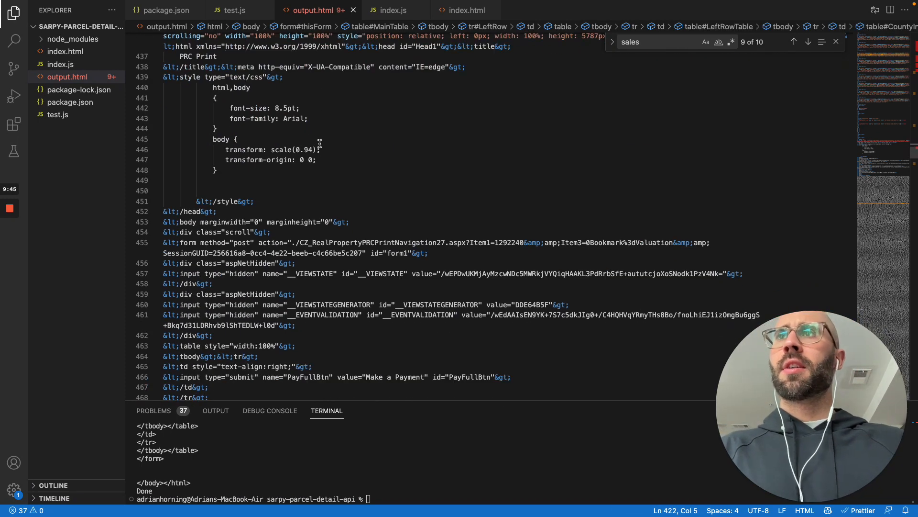
scroll("down", 3)
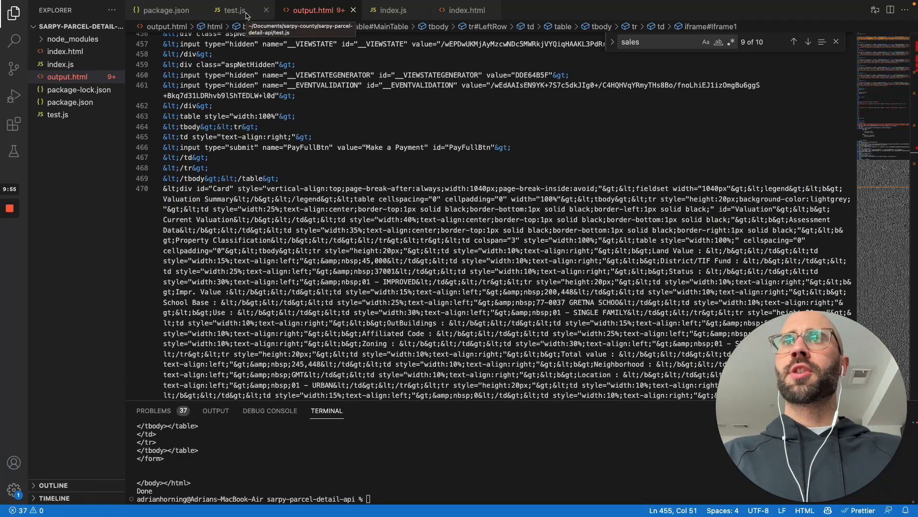
left_click(239, 9)
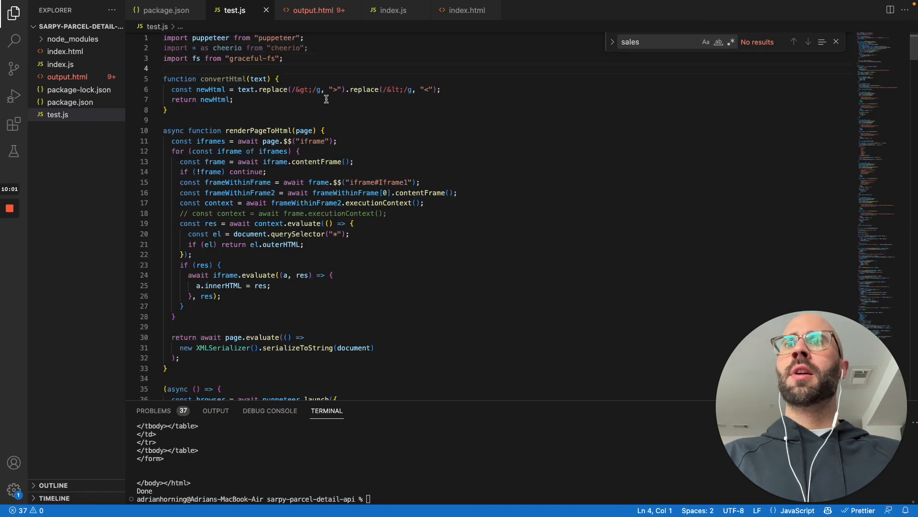
Locate convertHtml's escaped-caret pattern and the awaited renderPageToHtml line 205 in test.js.
double_click(302, 90)
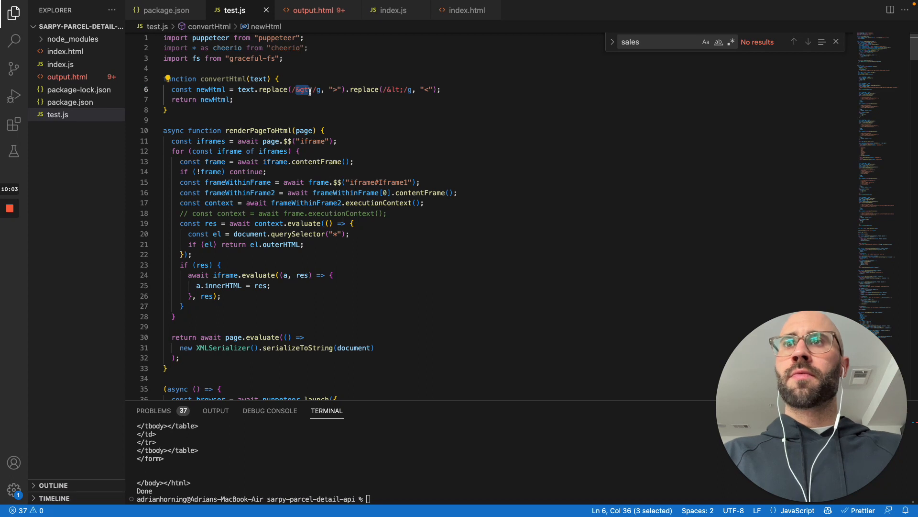
mouse_move(316, 107)
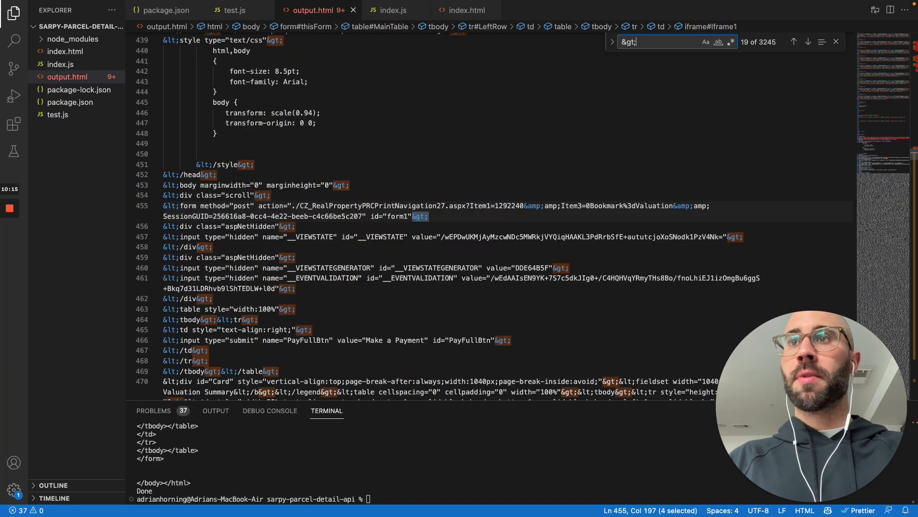
left_click(233, 10)
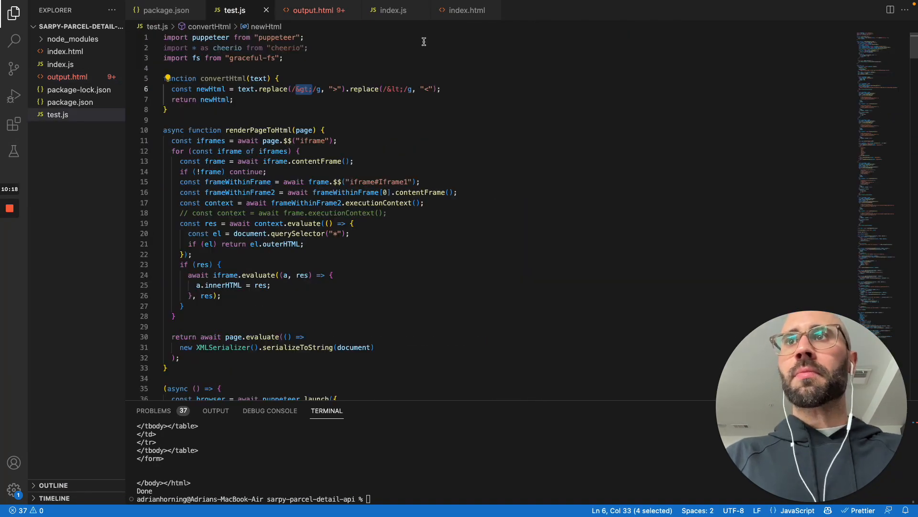
double_click(223, 79)
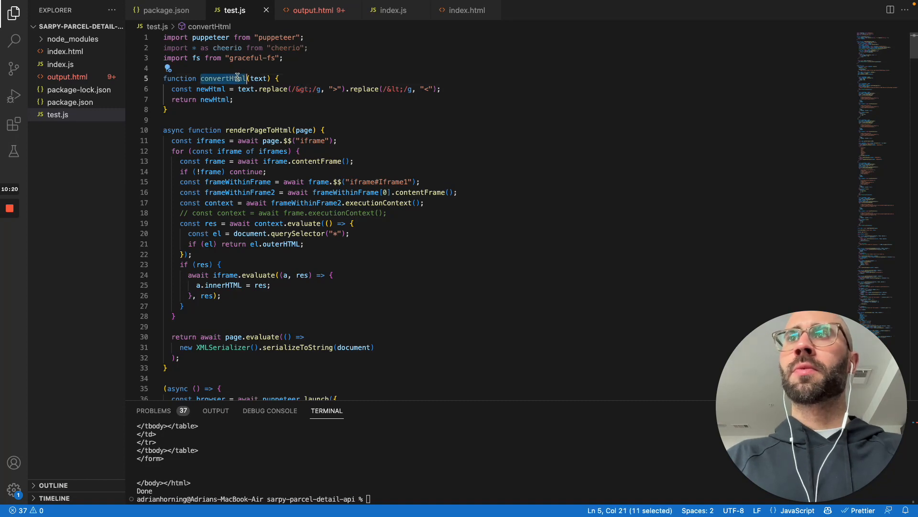
scroll("down", 3)
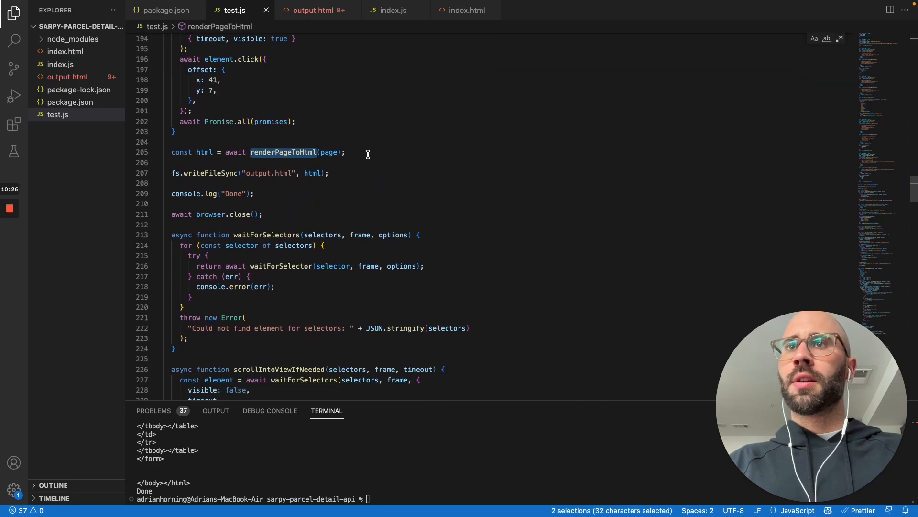
left_click(364, 152)
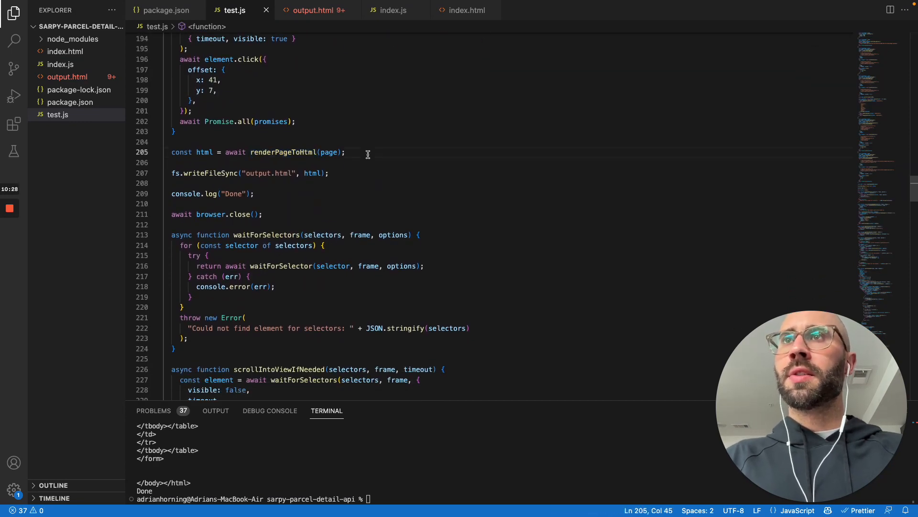
left_click(394, 10)
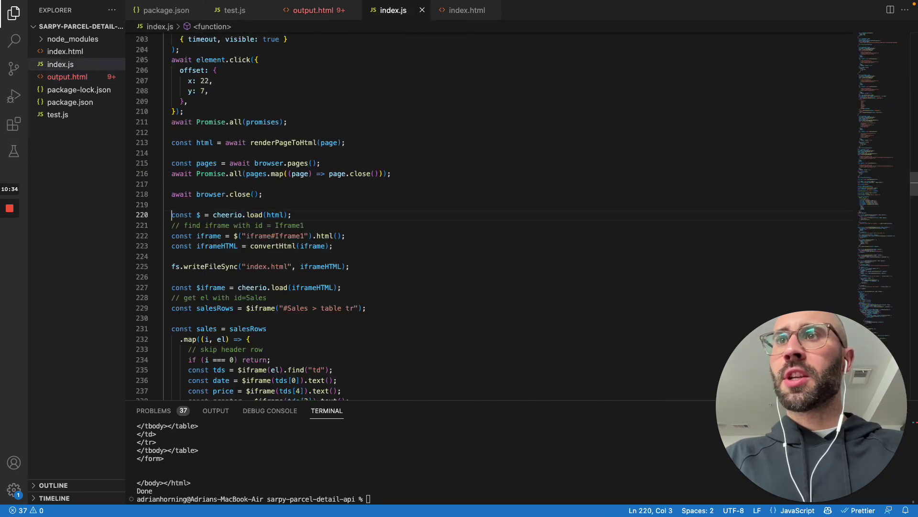
Copy index.js's Cheerio Iframe1 extraction and convertHtml lines into test.js below renderPageToHtml.
left_click_drag(171, 214, 333, 246)
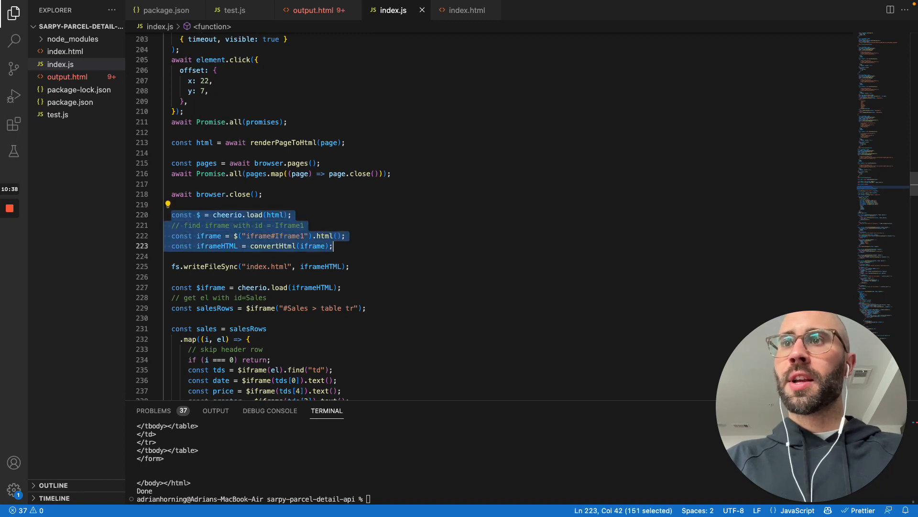
left_click(310, 10)
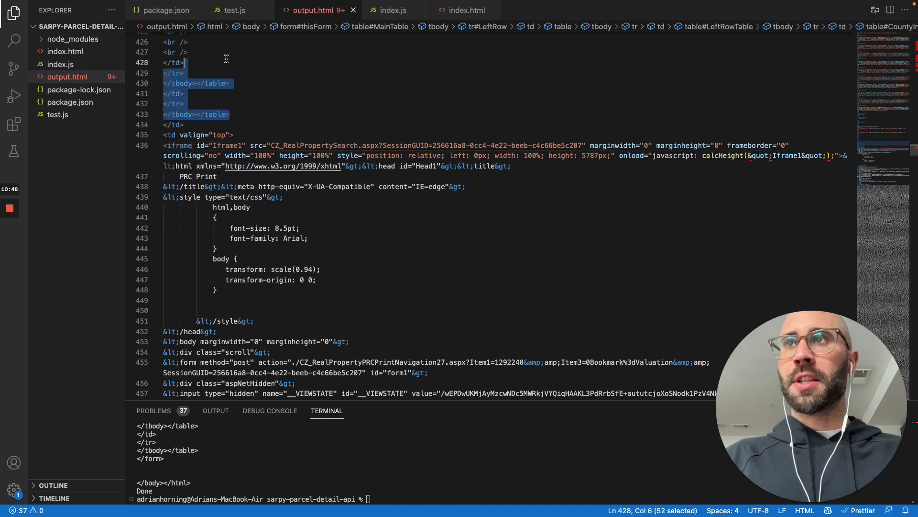
left_click(244, 83)
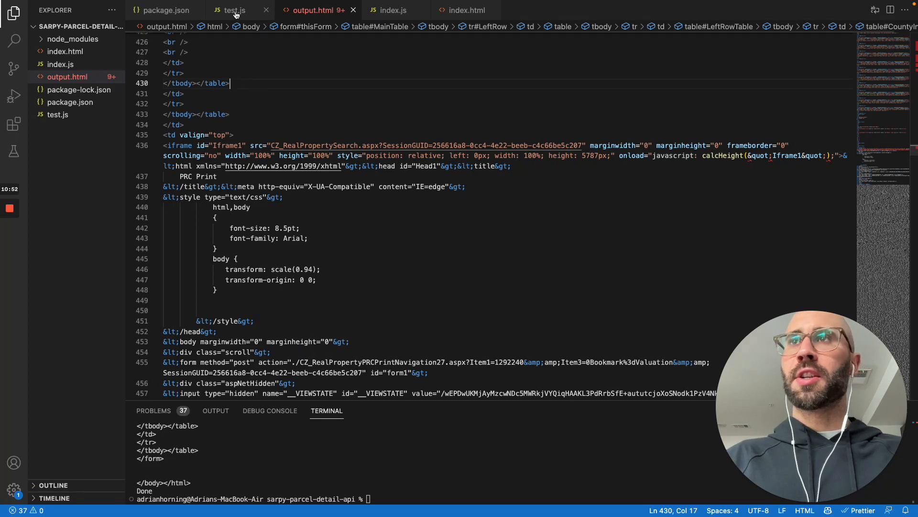
left_click(234, 9)
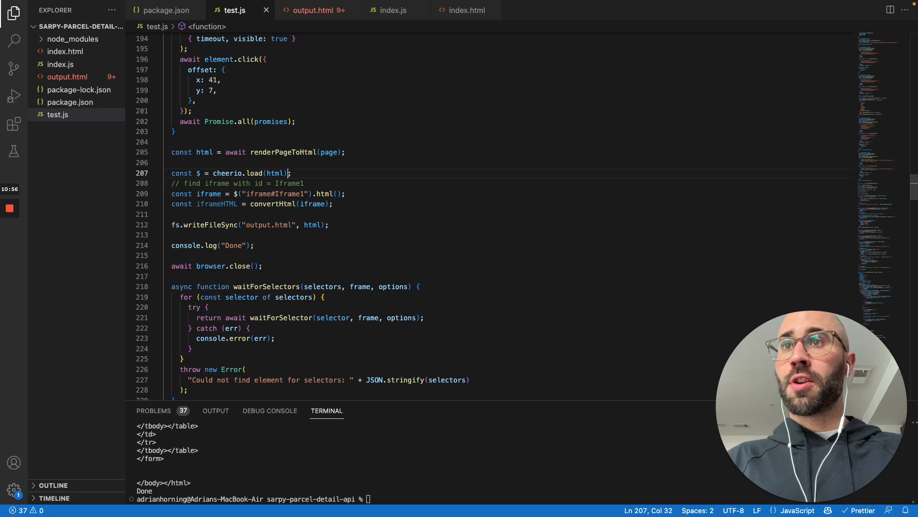
left_click(283, 182)
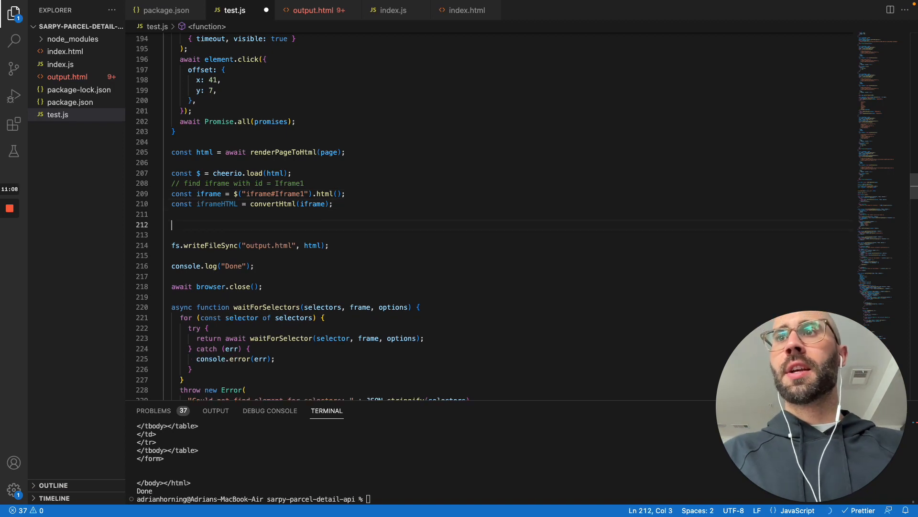
Write iframeHTML instead of html in fs.writeFileSync and rerun node test.js to regenerate output.html.
key("Backspace")
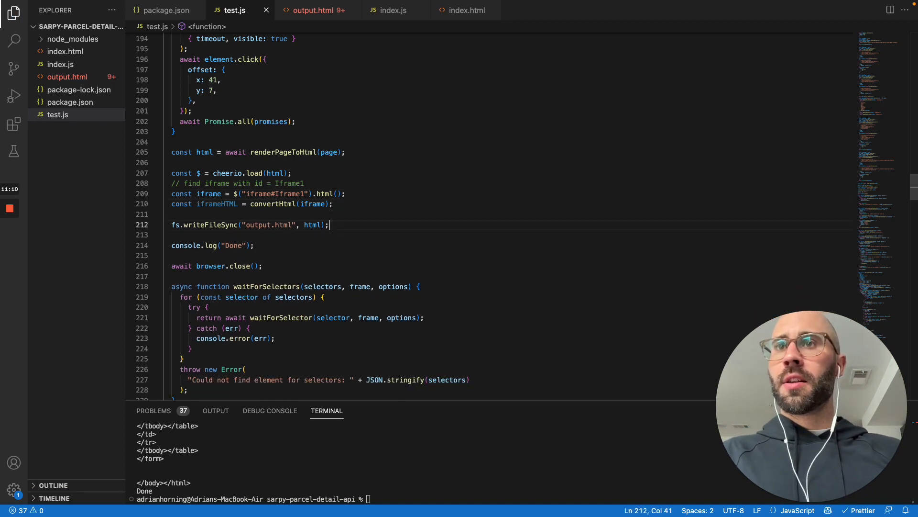
type("iframeHTML")
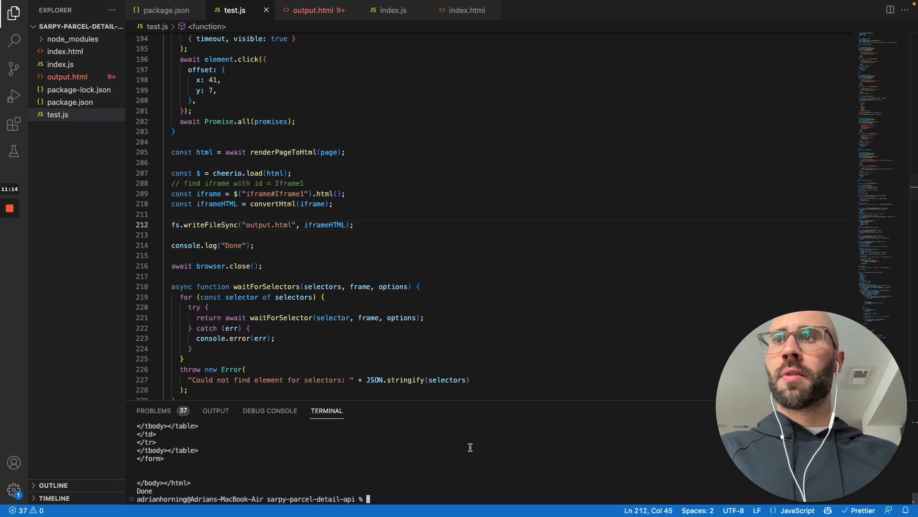
type("node test.js")
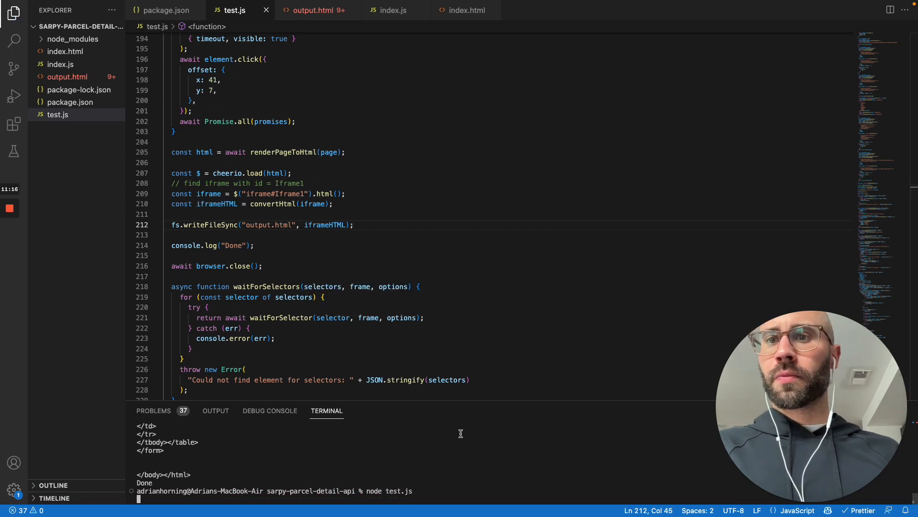
mouse_move(460, 428)
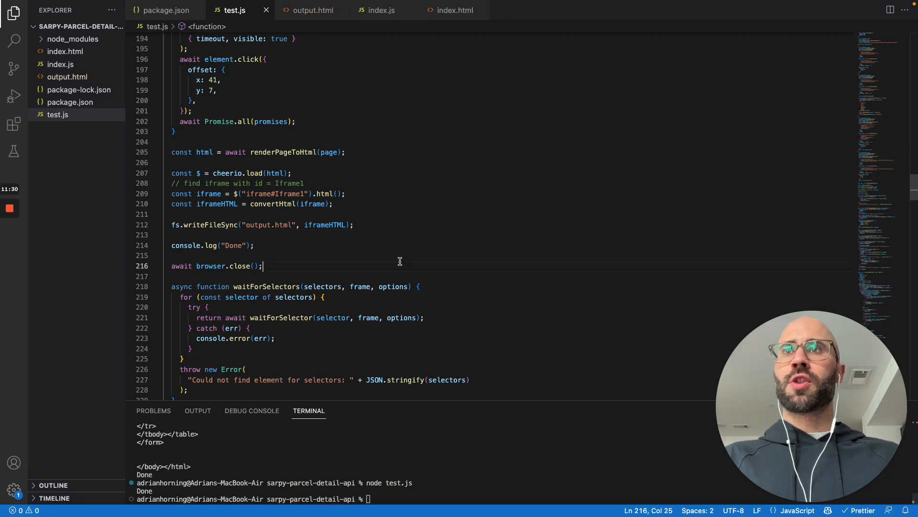
left_click(312, 10)
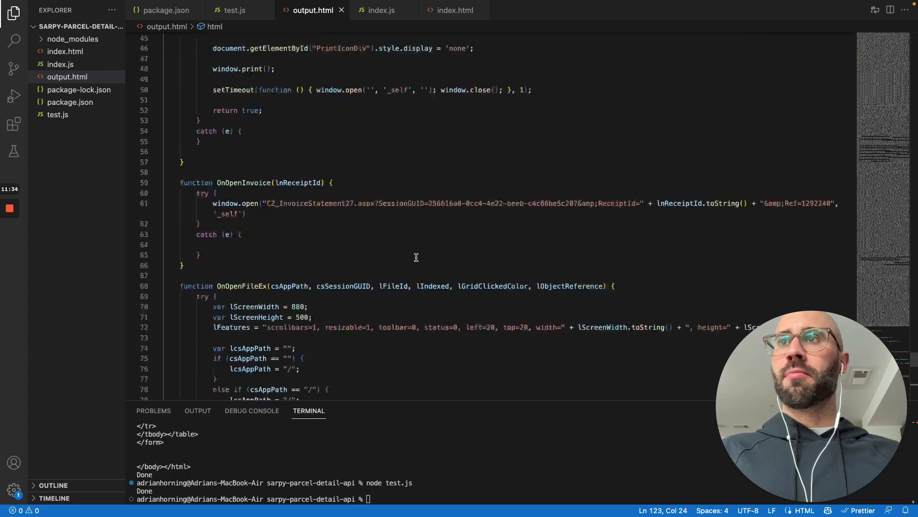
Scroll through the regenerated output.html's extracted iframe markup.
scroll("down", 3)
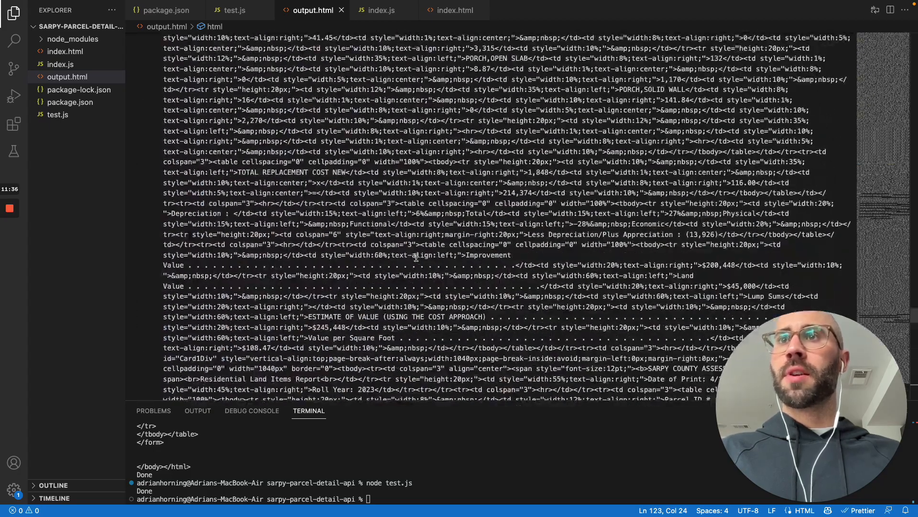
scroll("down", 3)
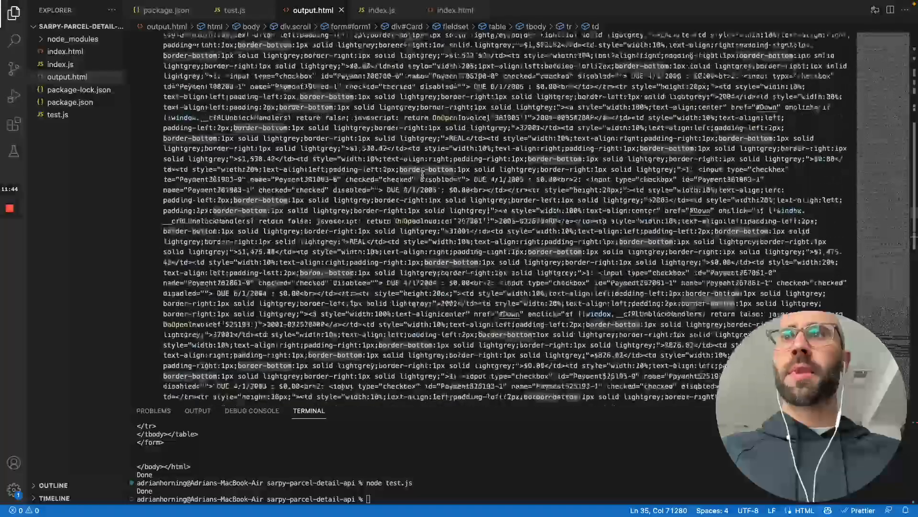
scroll("down", 3)
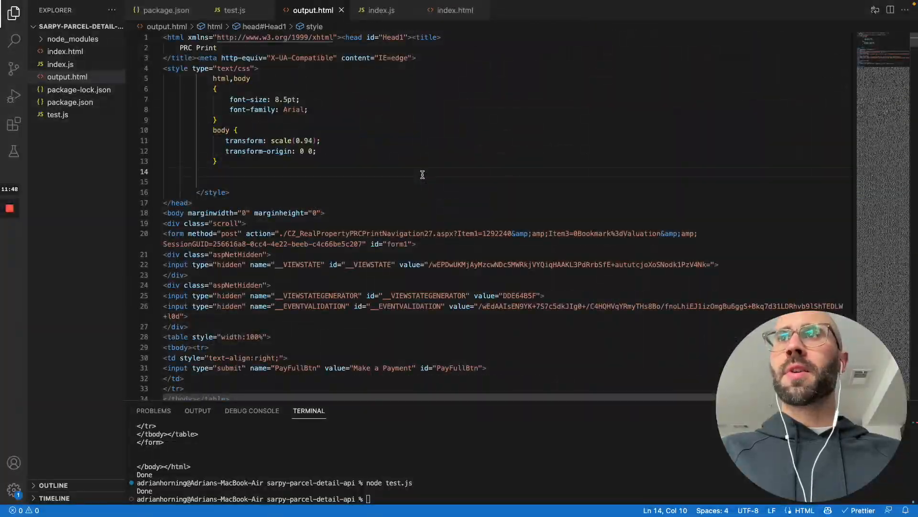
scroll("down", 3)
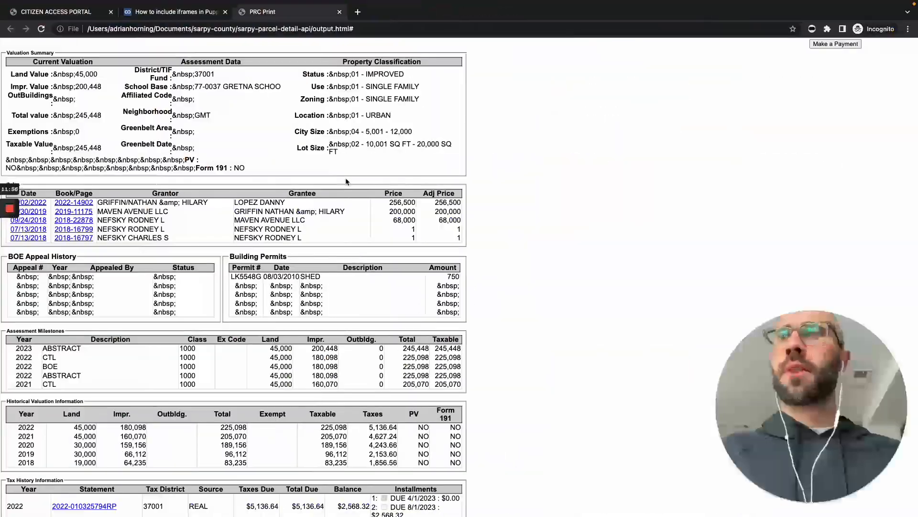
Scroll the rendered output.html in Chrome through the tax history tables and back up.
scroll("down", 3)
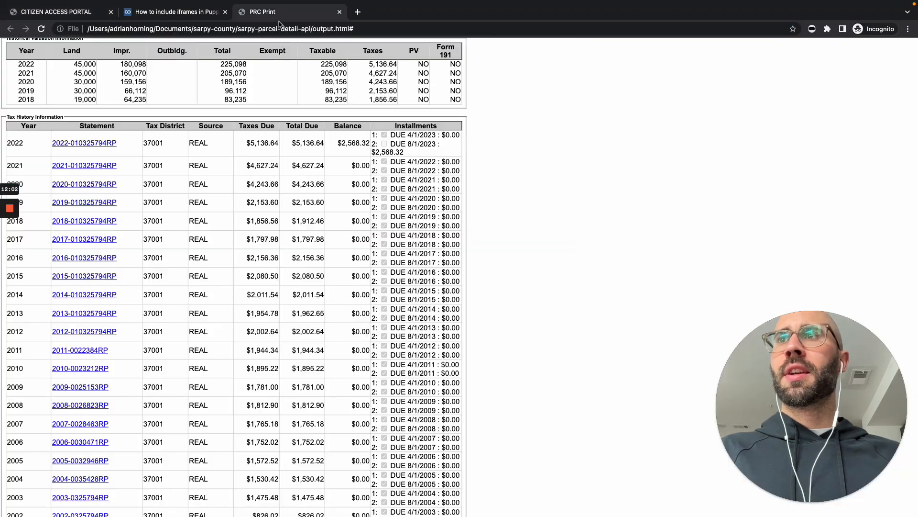
scroll("up", 3)
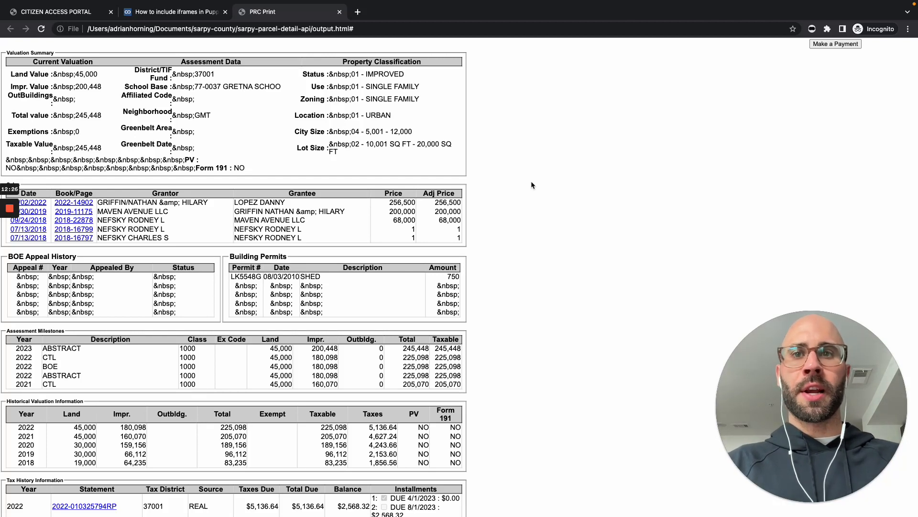
mouse_move(551, 214)
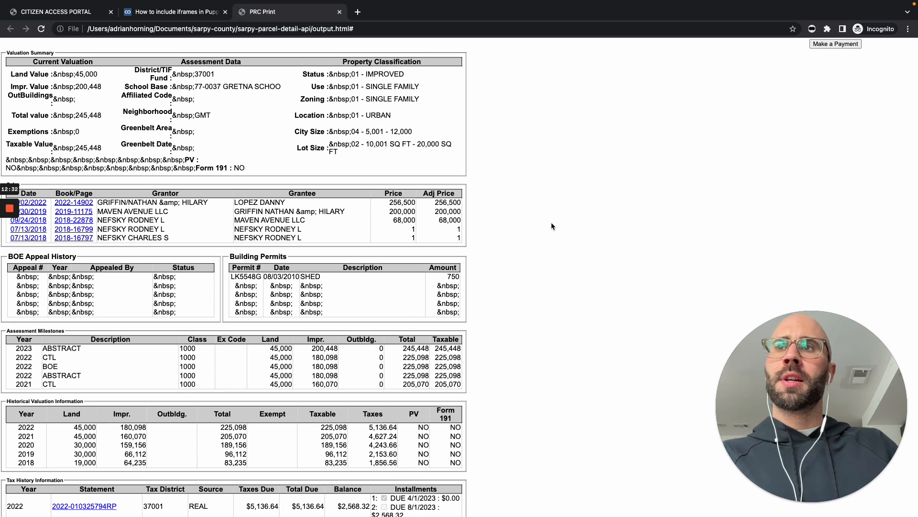
mouse_move(555, 220)
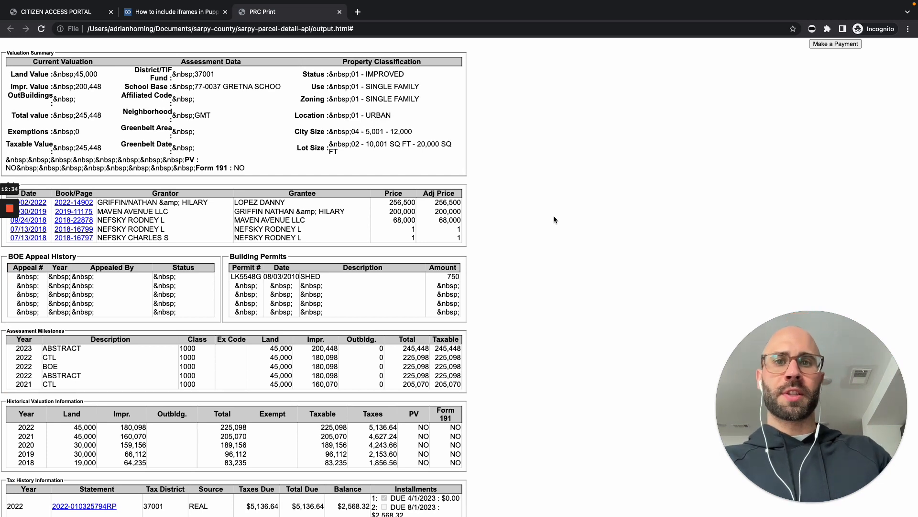
mouse_move(574, 247)
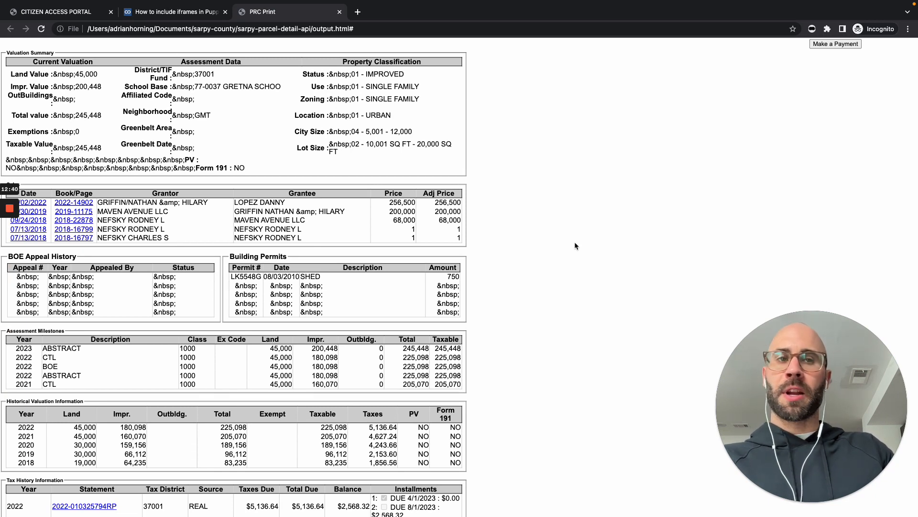
mouse_move(587, 225)
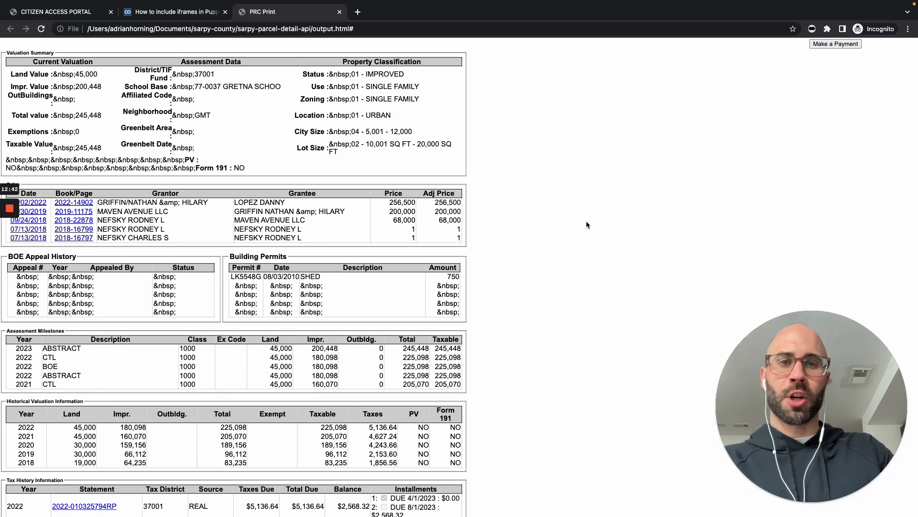